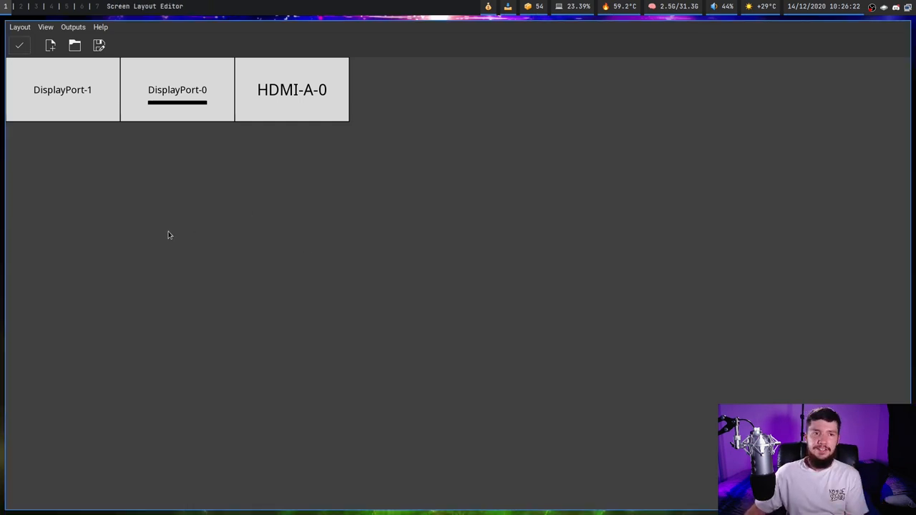
mouse_move(11, 221)
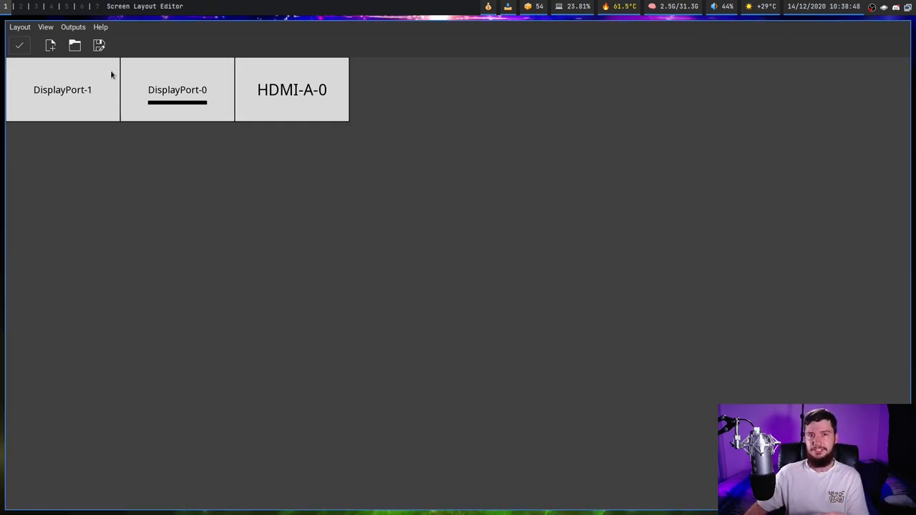
mouse_move(56, 87)
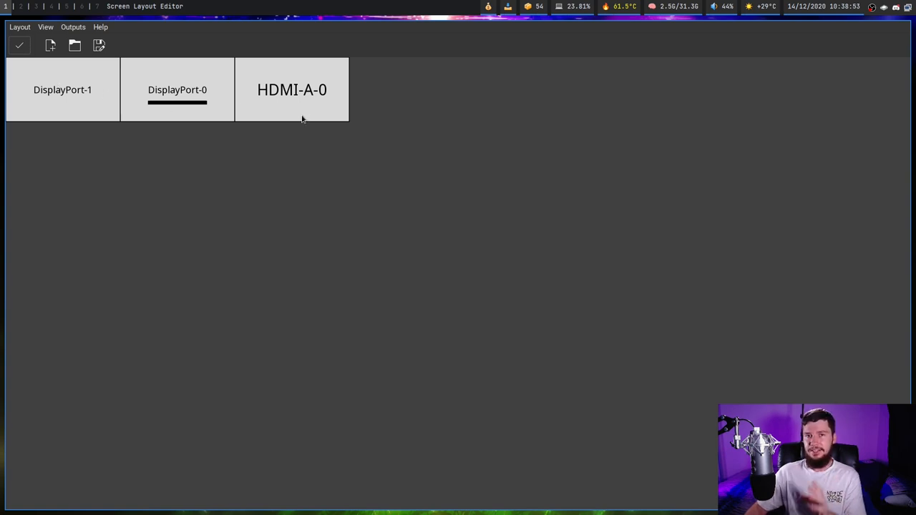
mouse_move(312, 126)
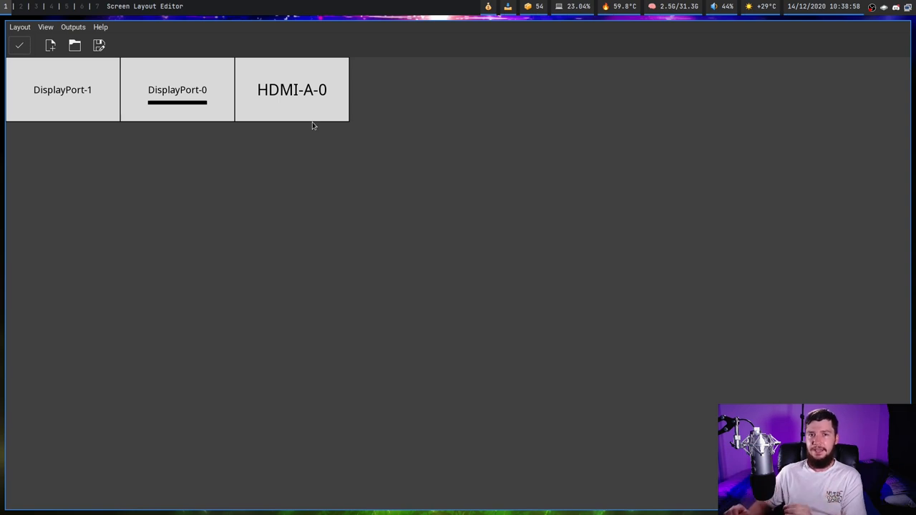
mouse_move(150, 107)
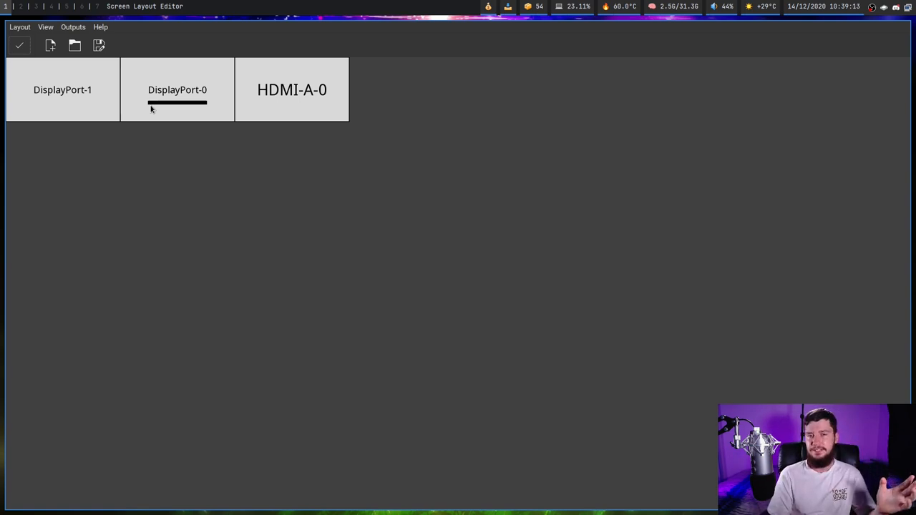
mouse_move(181, 112)
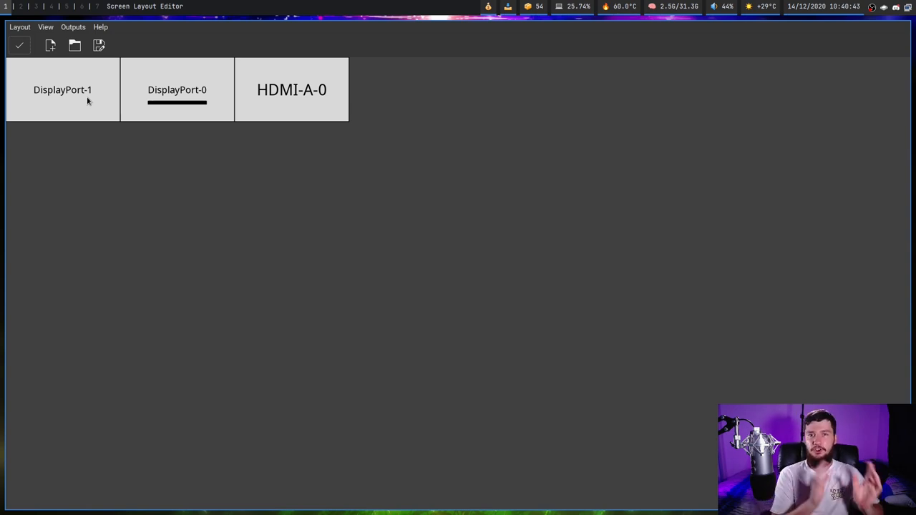
mouse_move(132, 116)
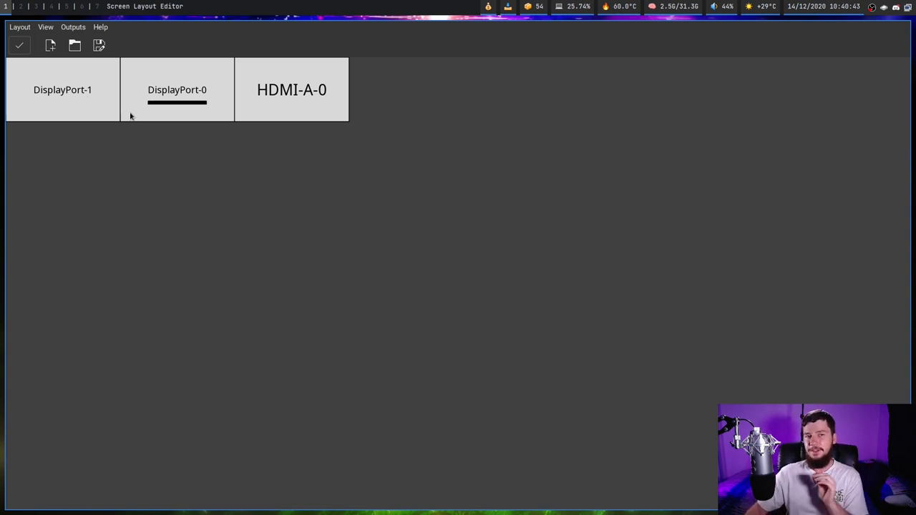
mouse_move(169, 104)
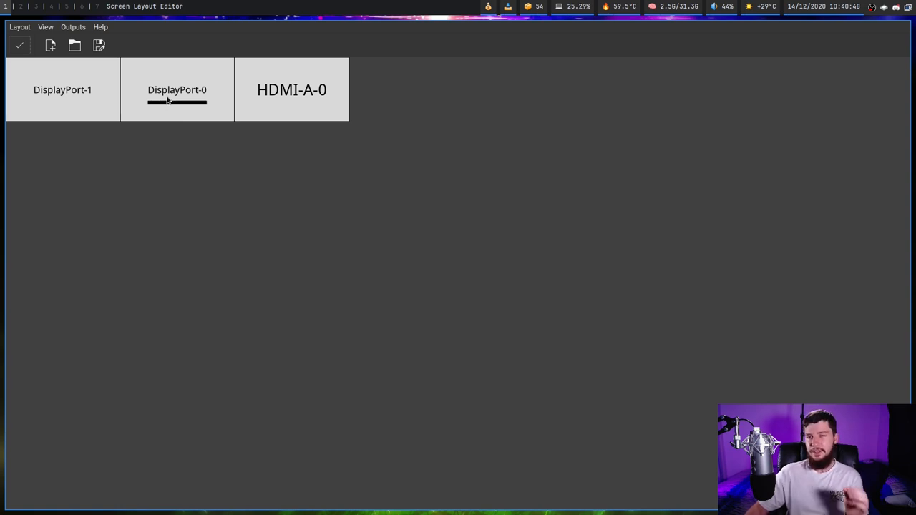
Move DisplayPort-0 down a row and place DisplayPort-1 to its left.
left_click_drag(177, 89, 277, 154)
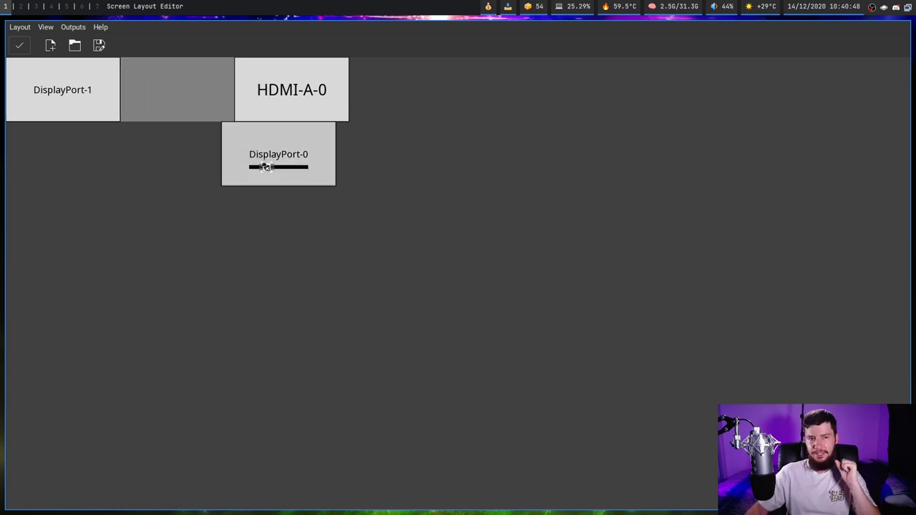
left_click_drag(277, 155, 292, 155)
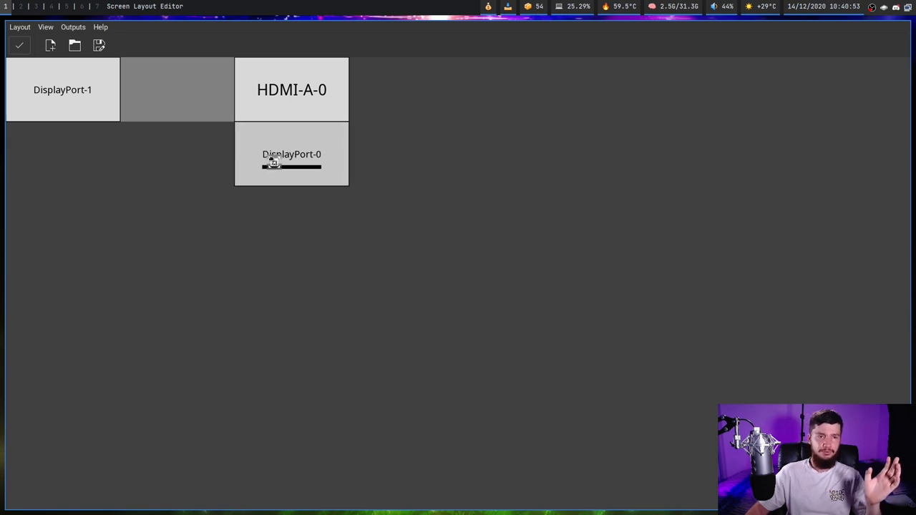
left_click_drag(62, 88, 177, 154)
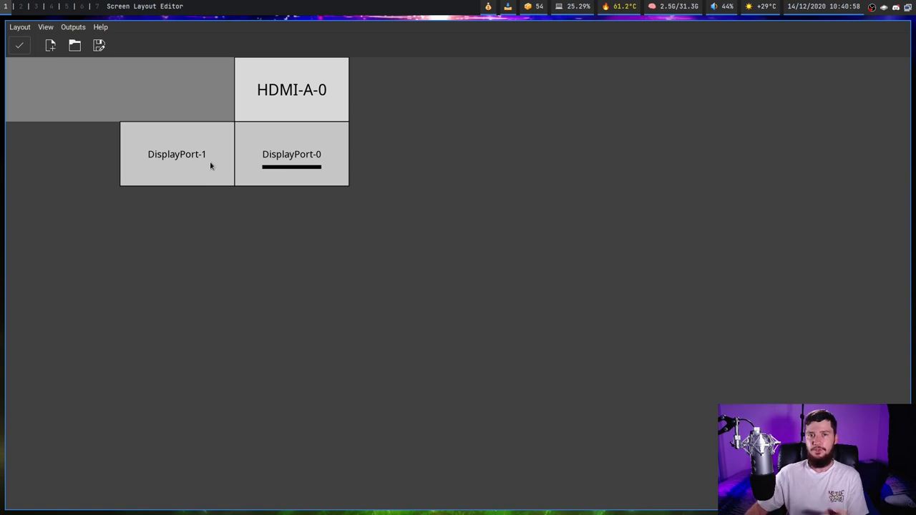
mouse_move(451, 29)
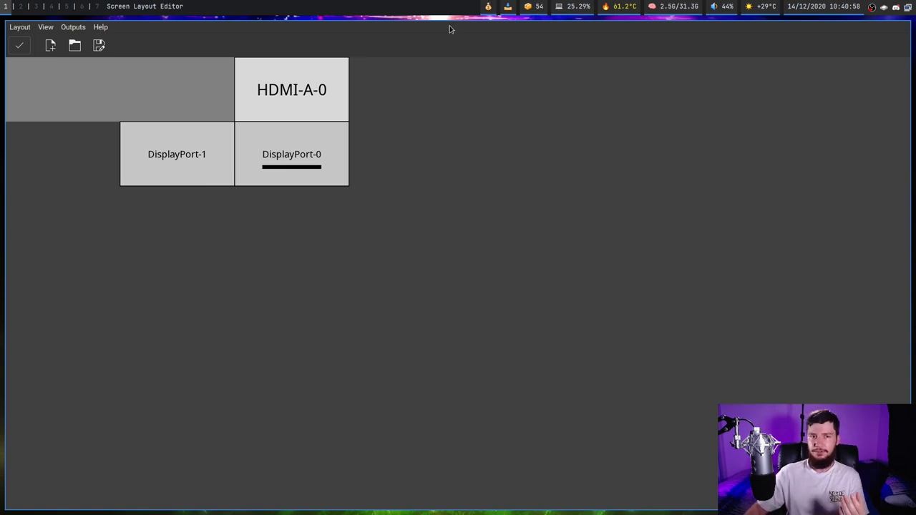
Bring HDMI-A-0 to the right of DisplayPort-0, sitting slightly raised.
left_click_drag(292, 89, 406, 155)
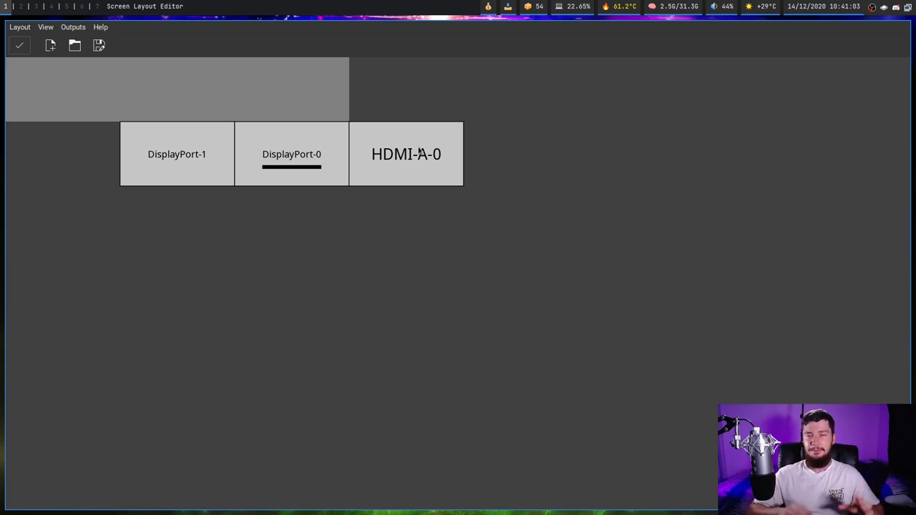
left_click_drag(406, 154, 415, 130)
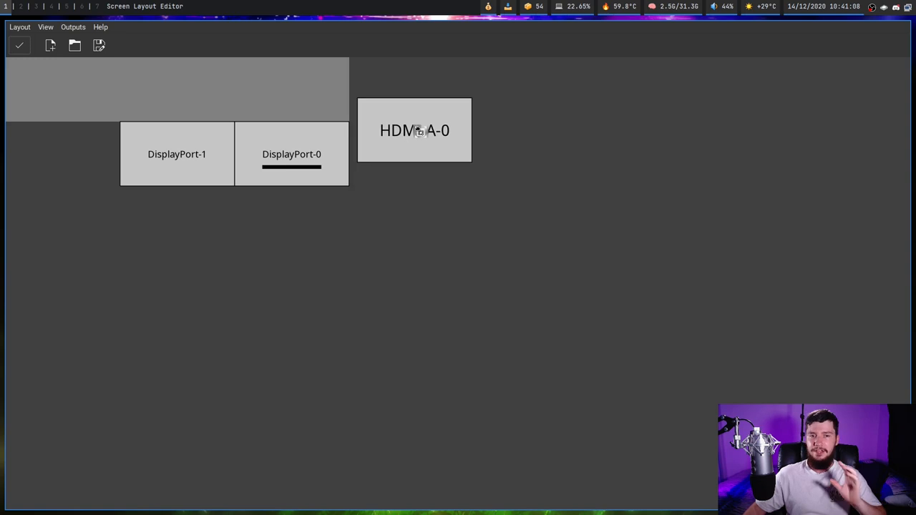
left_click_drag(415, 130, 407, 126)
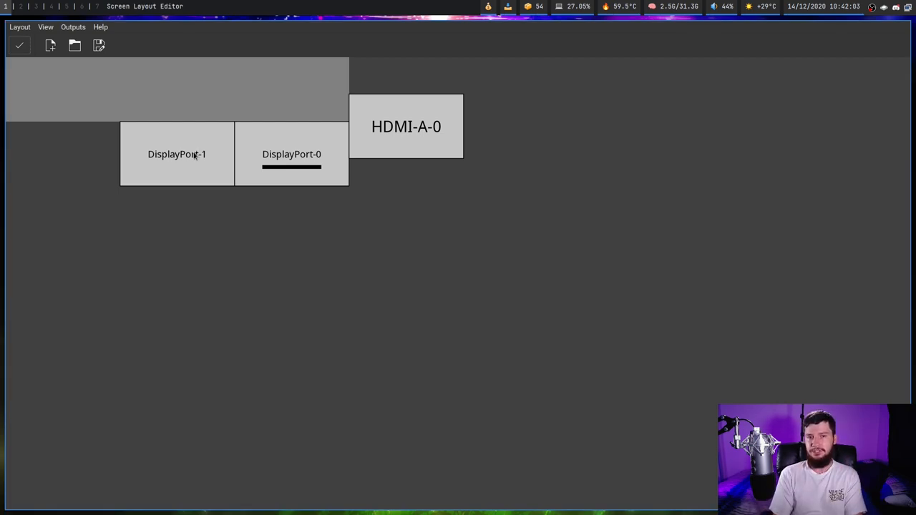
mouse_move(402, 157)
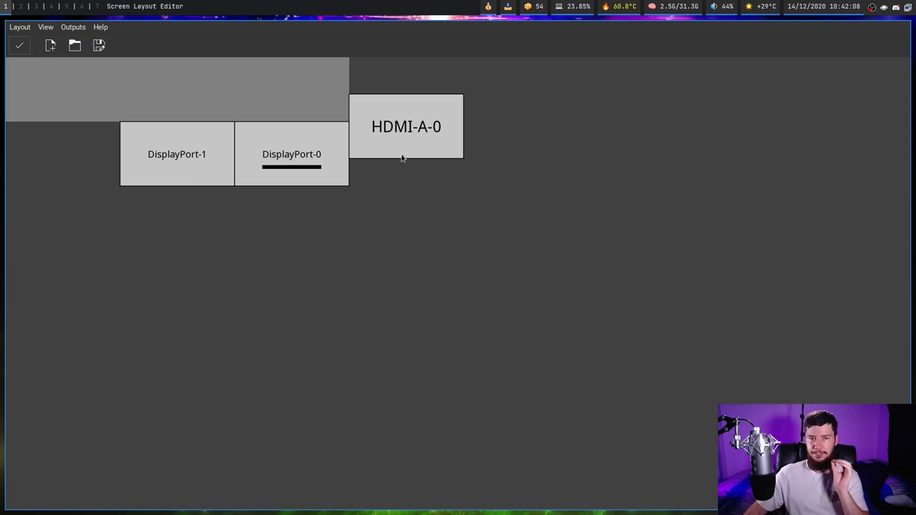
right_click(406, 126)
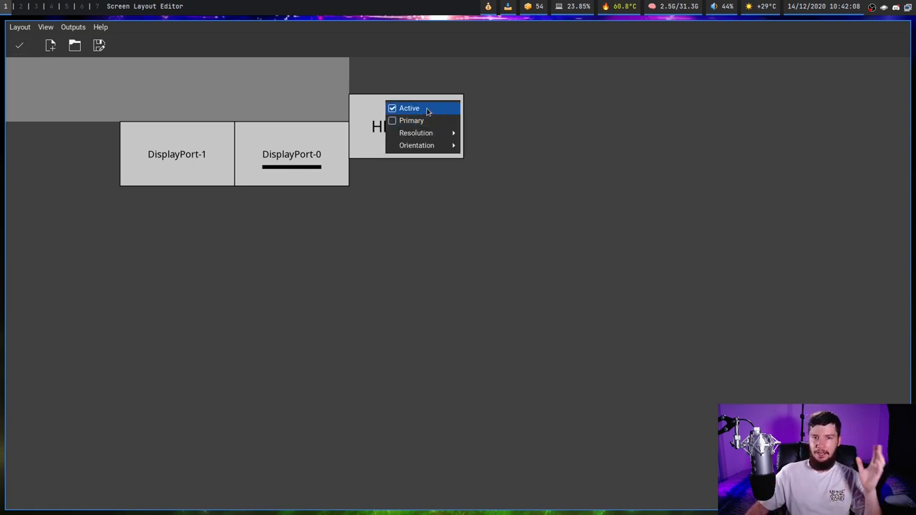
left_click(409, 109)
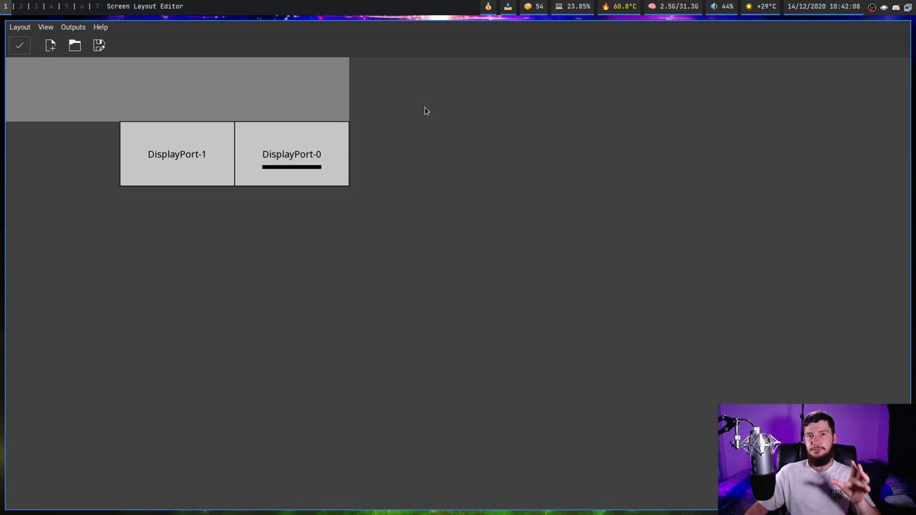
mouse_move(418, 109)
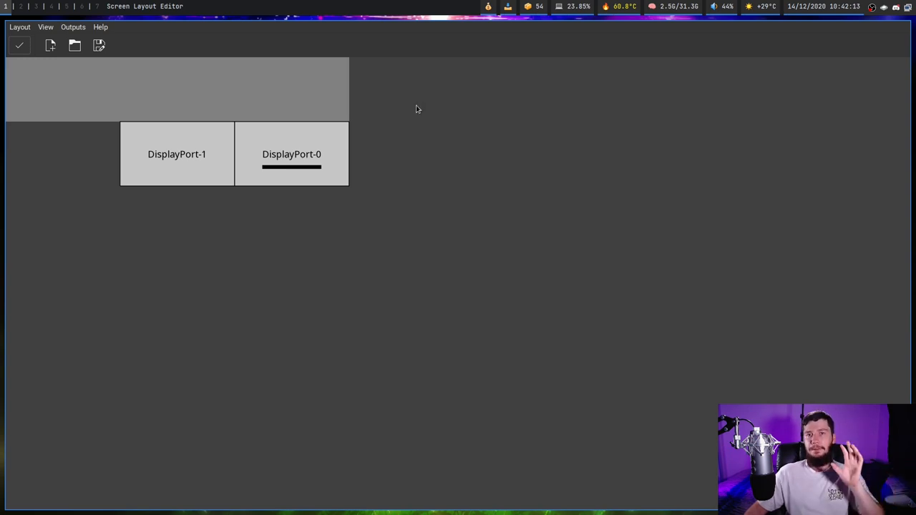
right_click(414, 109)
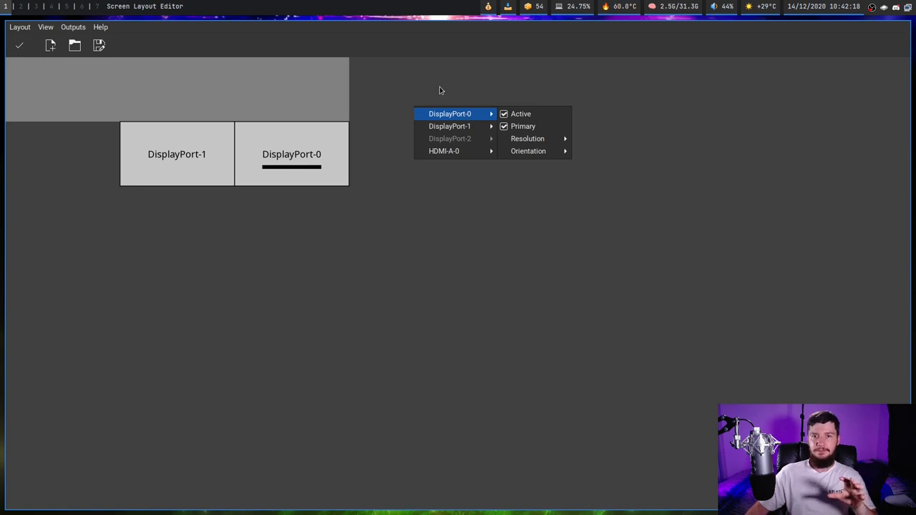
mouse_move(447, 146)
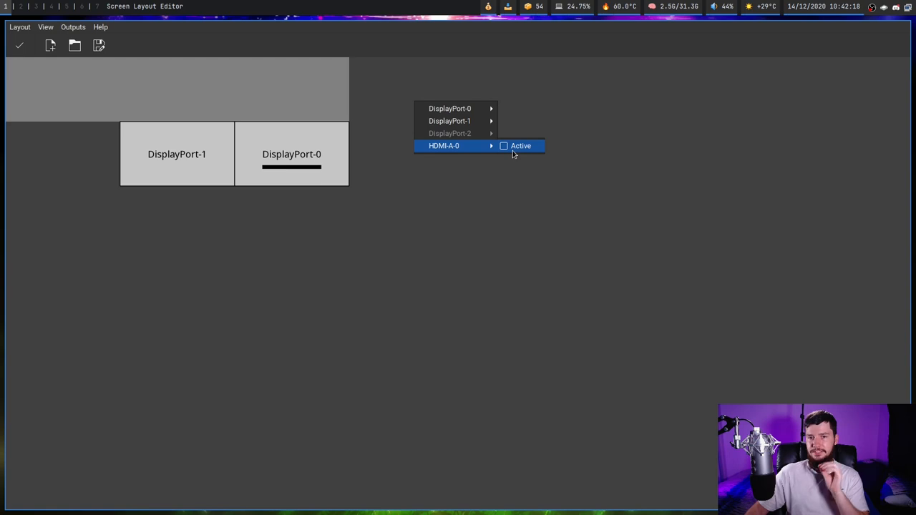
left_click(504, 146)
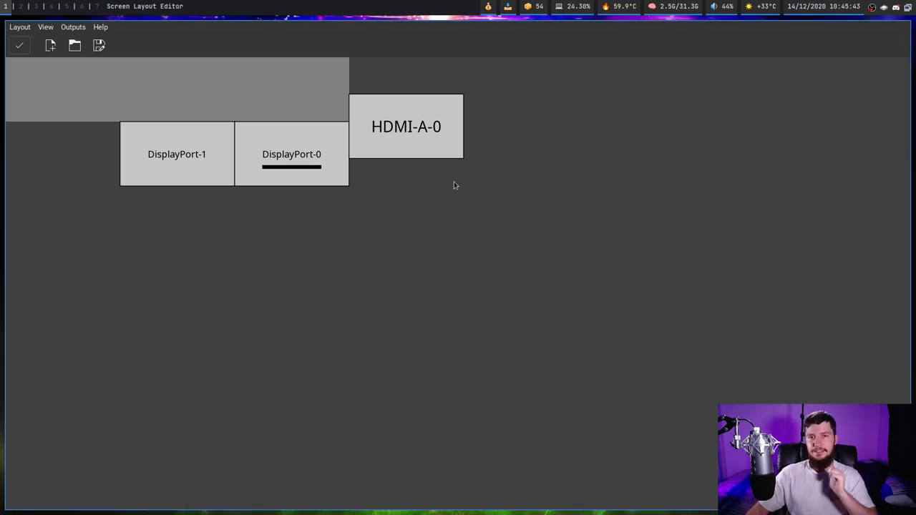
right_click(452, 185)
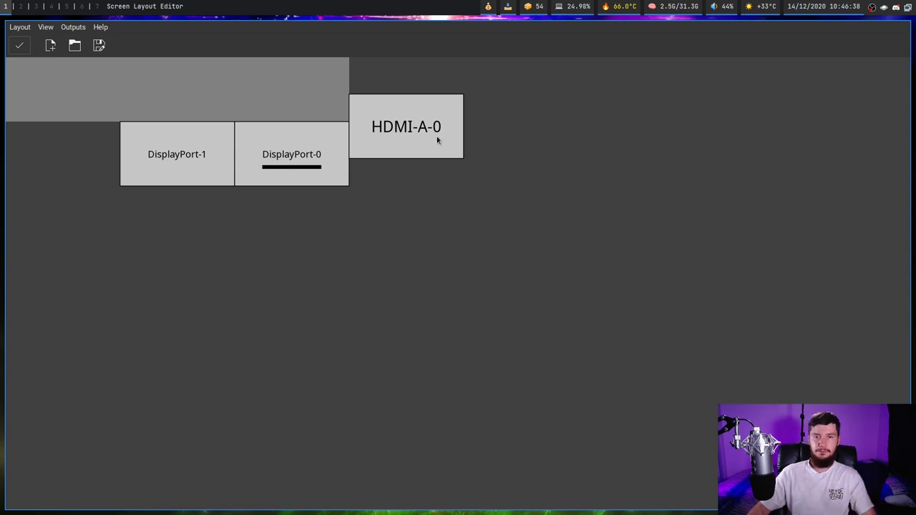
mouse_move(480, 107)
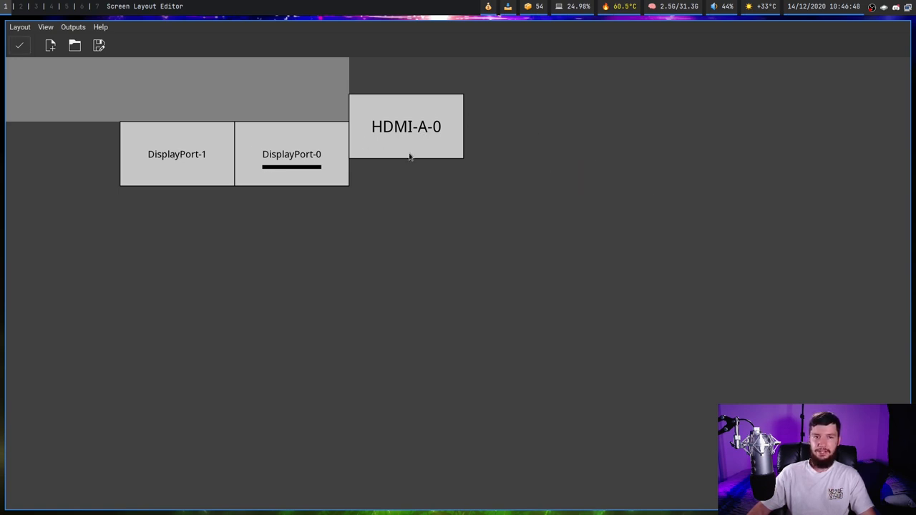
mouse_move(418, 123)
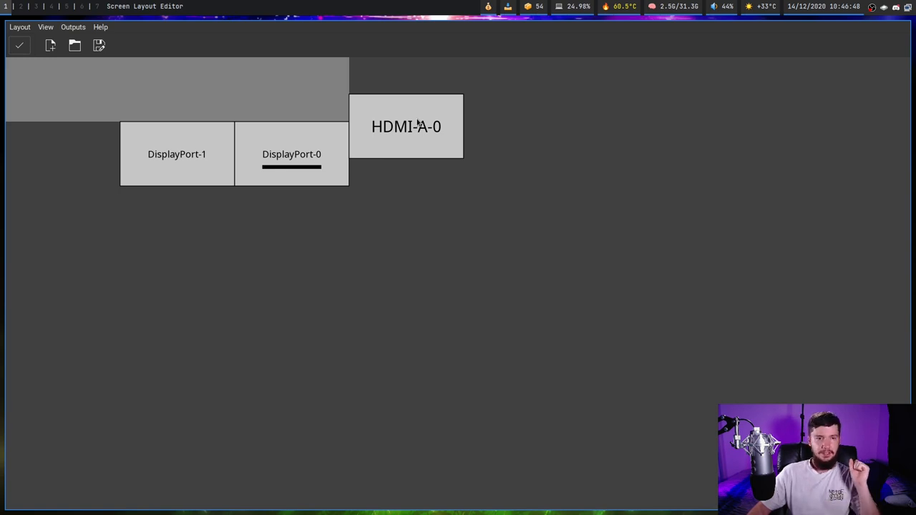
Set DisplayPort-0 to 1366x768 and snap HDMI-A-0 directly beside it.
right_click(292, 154)
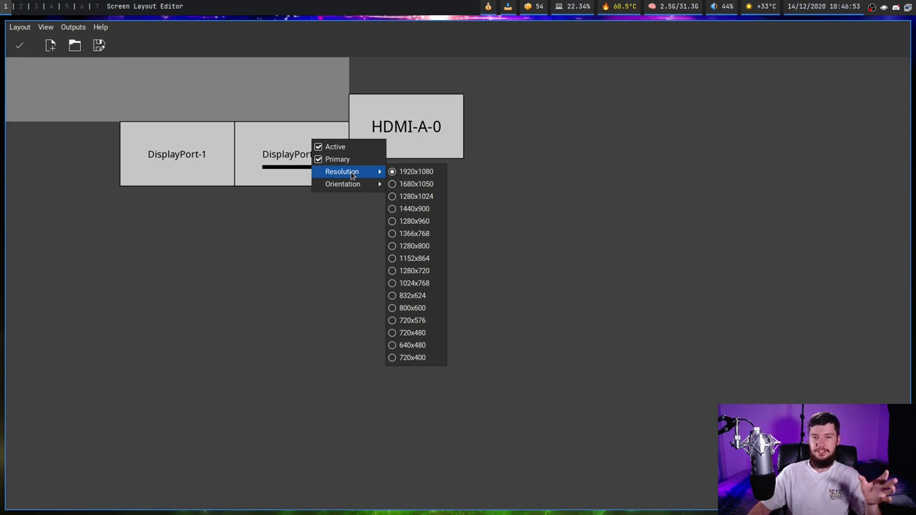
mouse_move(415, 183)
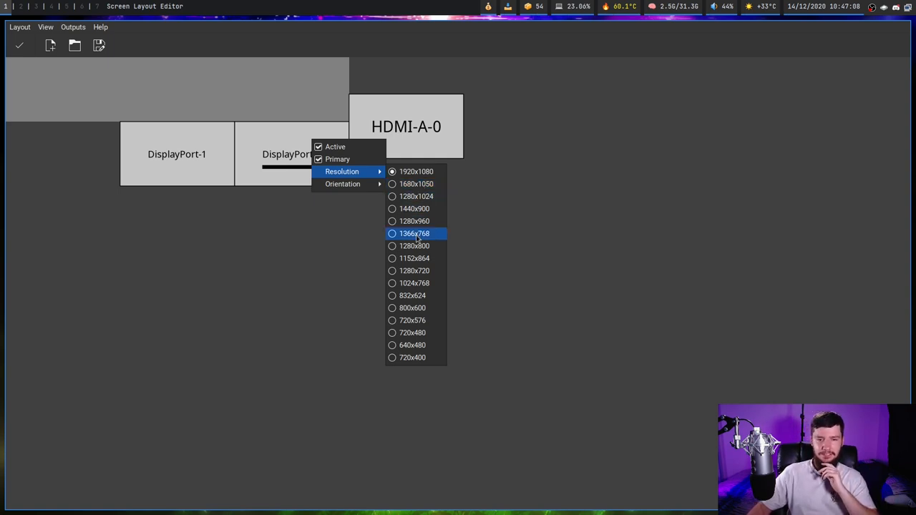
left_click(414, 233)
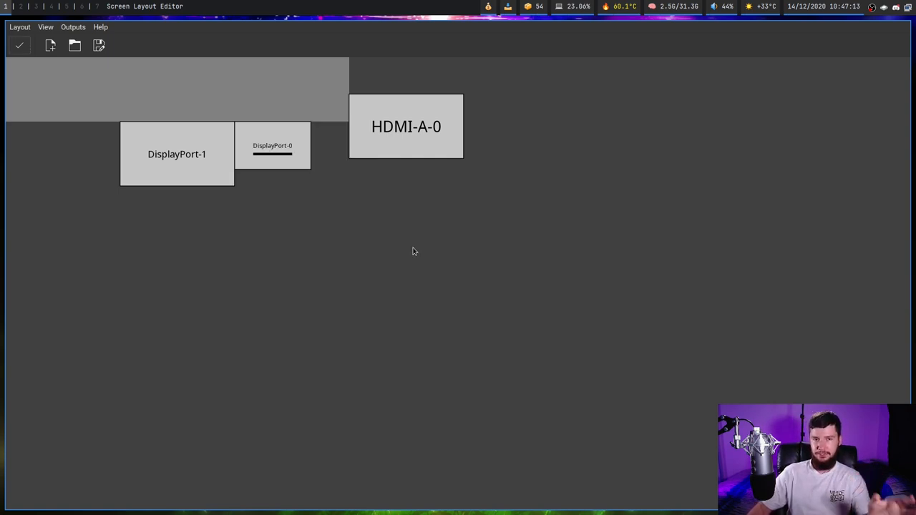
left_click_drag(407, 126, 390, 146)
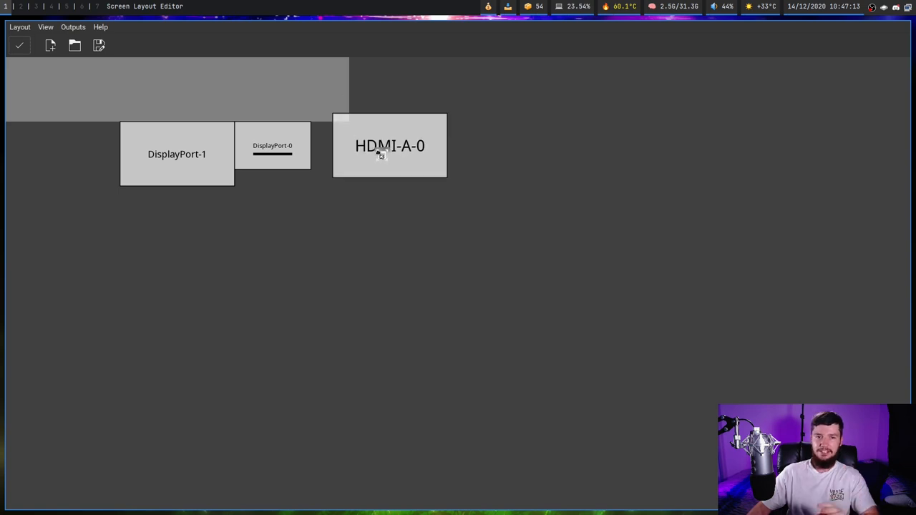
left_click_drag(390, 146, 367, 155)
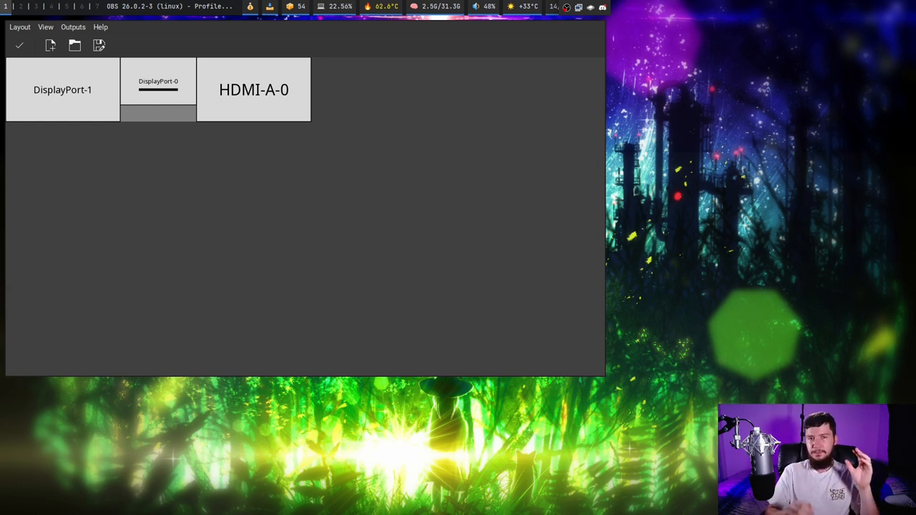
Move HDMI-A-0 aside and bring up DisplayPort-0's output options for its higher resolution.
left_click_drag(254, 88, 308, 89)
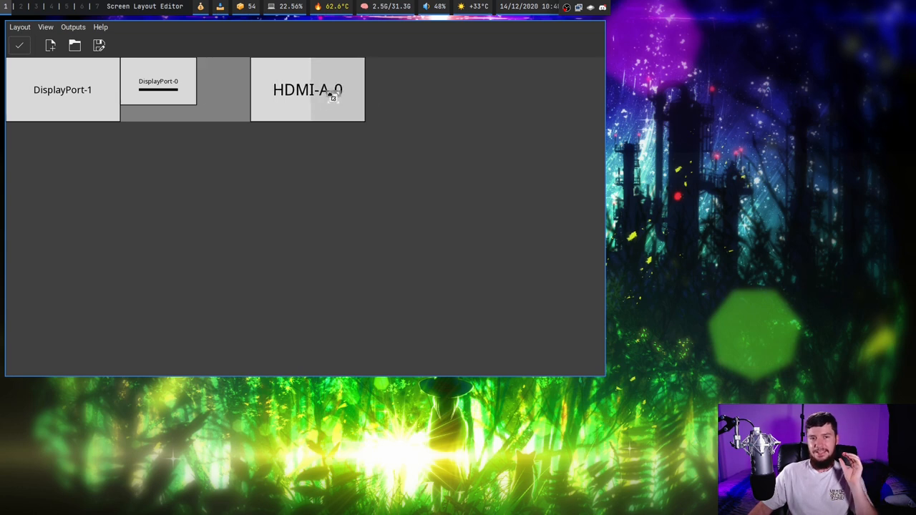
right_click(157, 89)
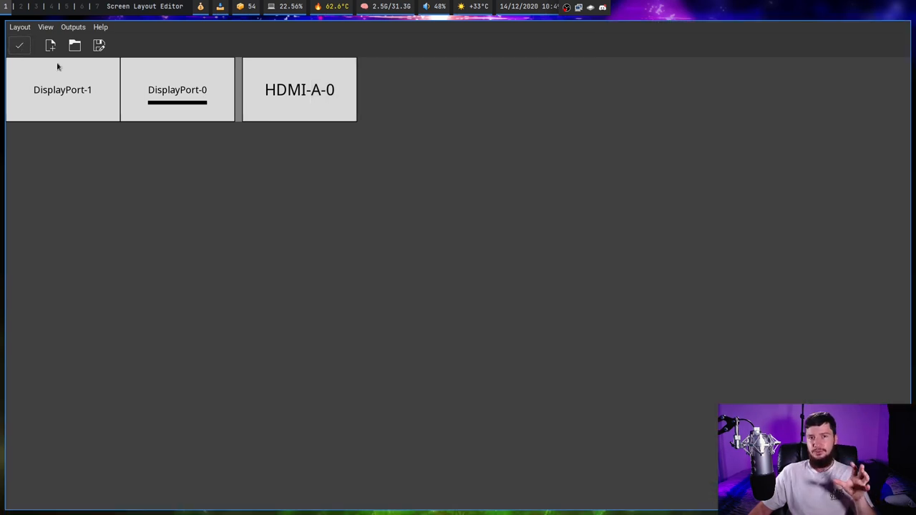
mouse_move(126, 100)
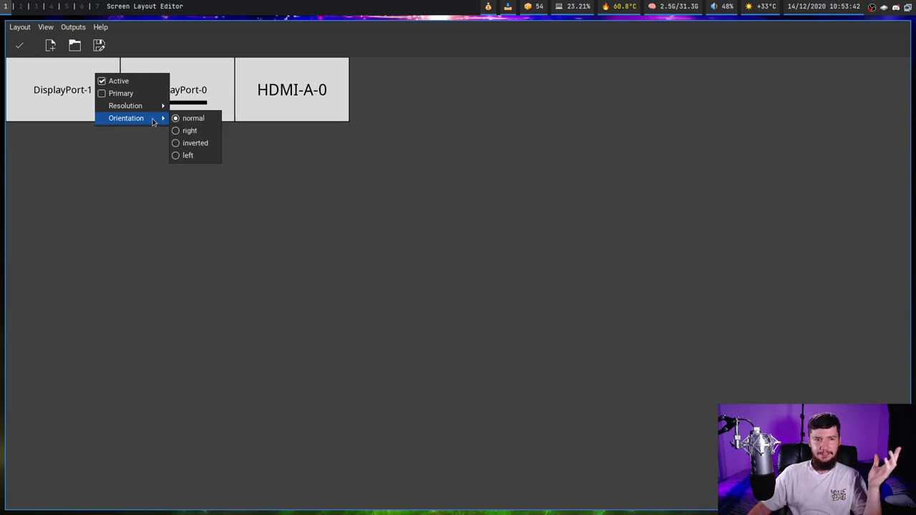
Rotate DisplayPort-1 to portrait and shift it leftward in the row.
left_click(188, 154)
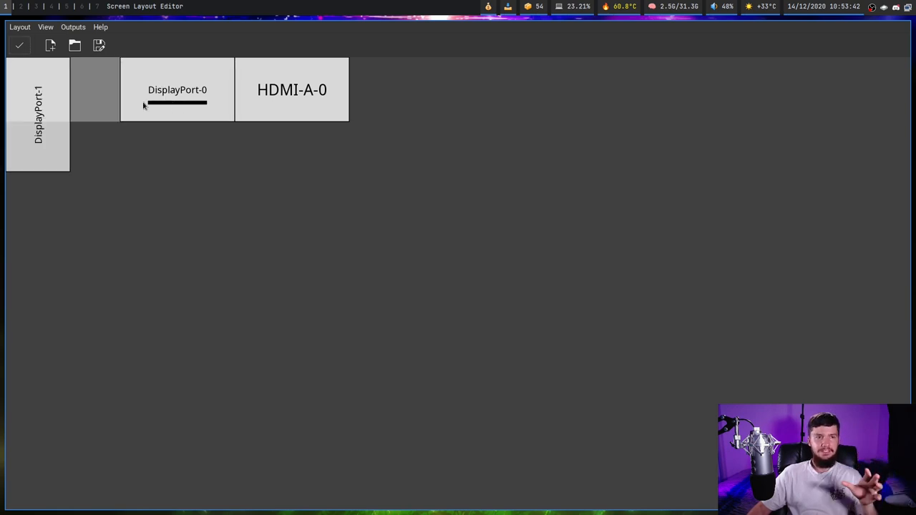
left_click_drag(178, 89, 126, 89)
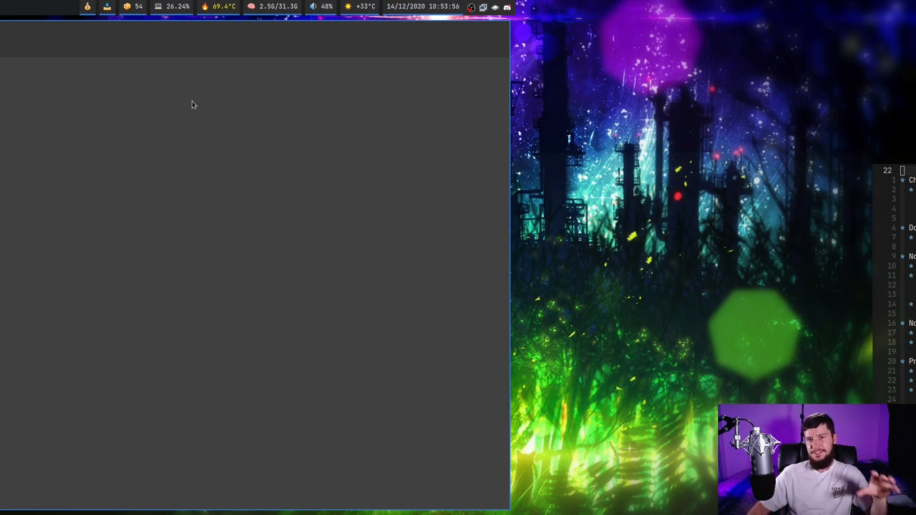
mouse_move(187, 106)
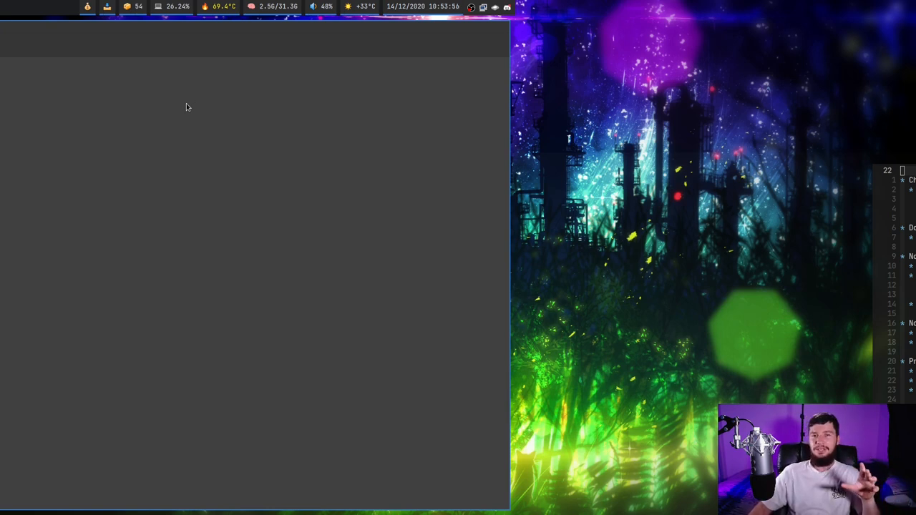
mouse_move(178, 120)
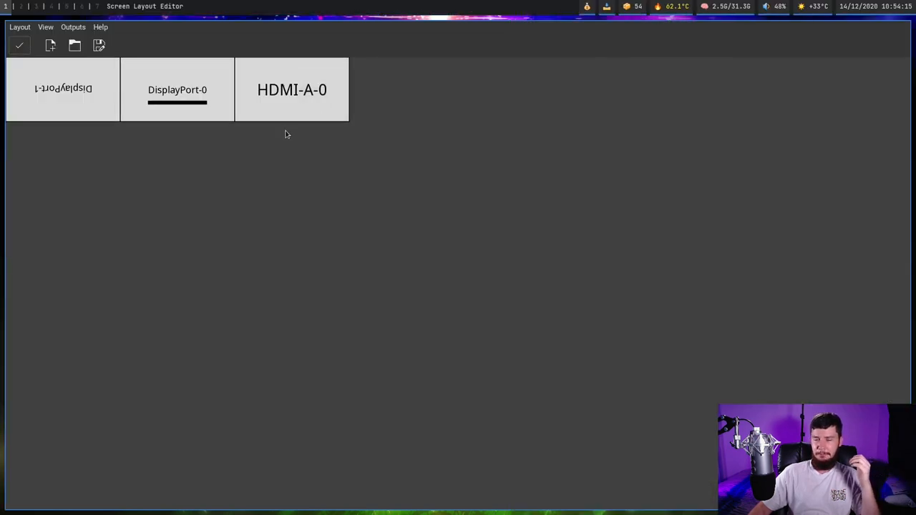
mouse_move(401, 178)
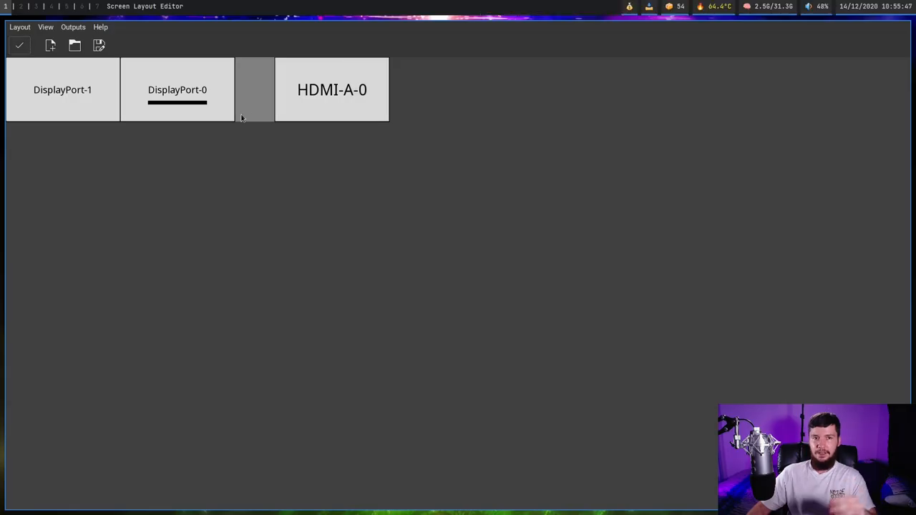
mouse_move(879, 179)
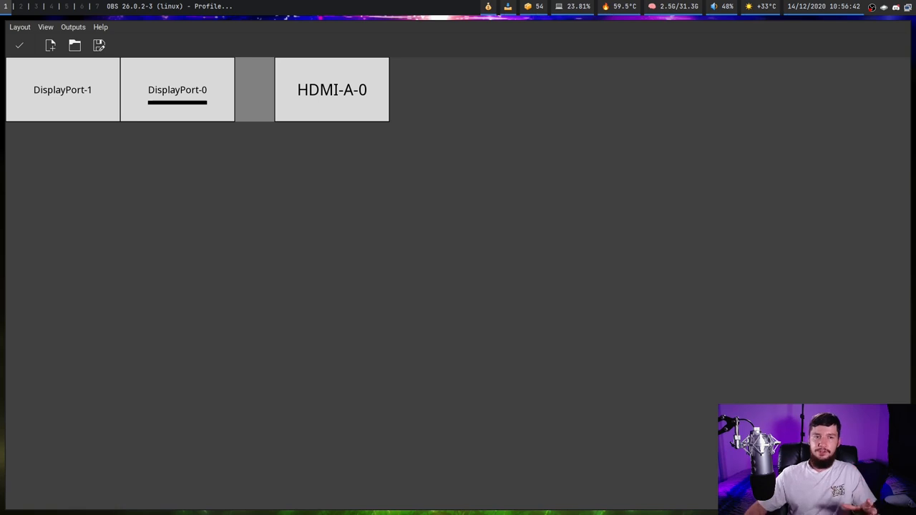
Reposition HDMI-A-0 right of DisplayPort-0, settled slightly lower than it.
left_click_drag(332, 88, 296, 89)
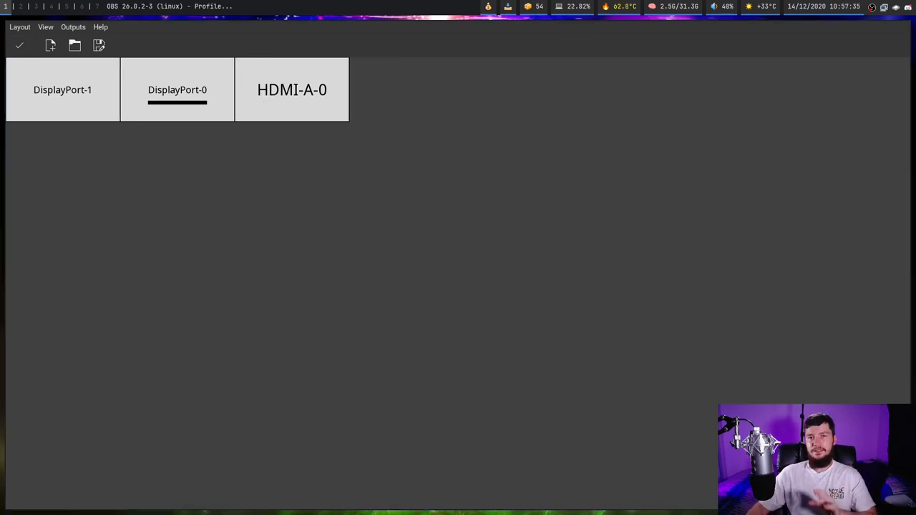
left_click_drag(292, 89, 241, 154)
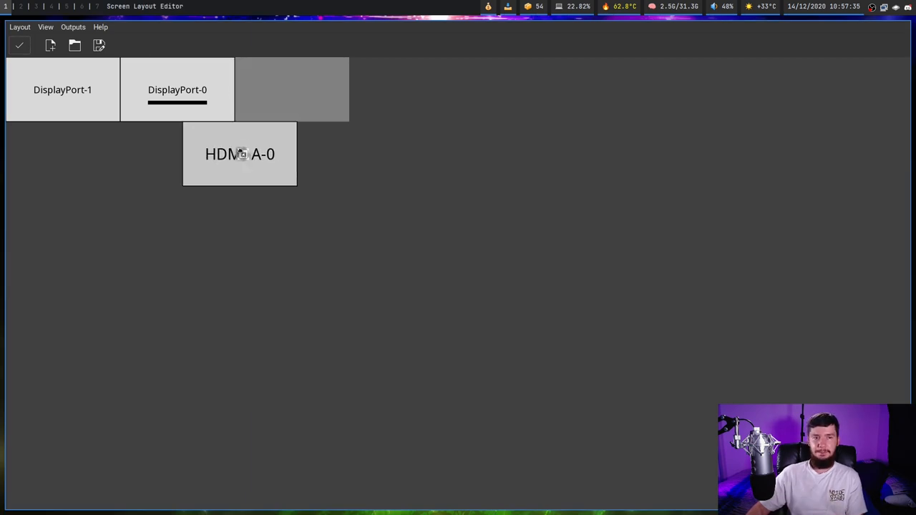
left_click_drag(241, 154, 177, 157)
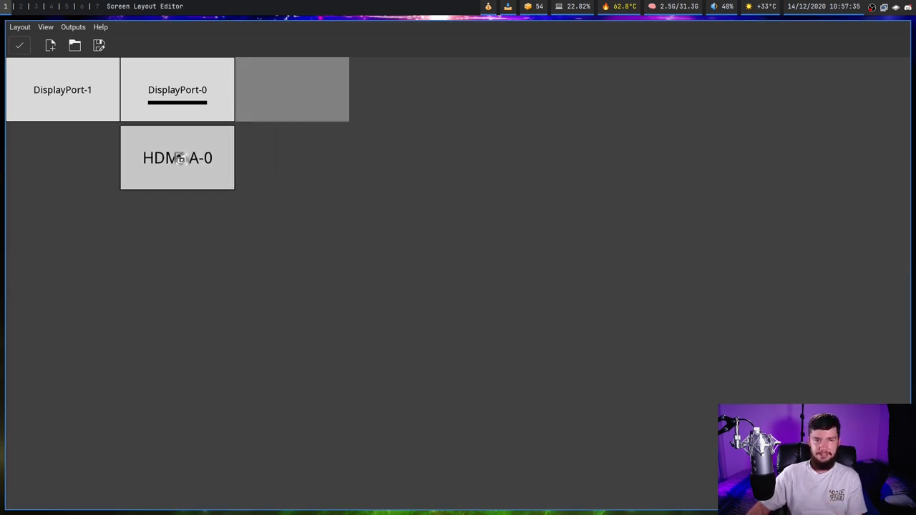
left_click_drag(177, 158, 309, 107)
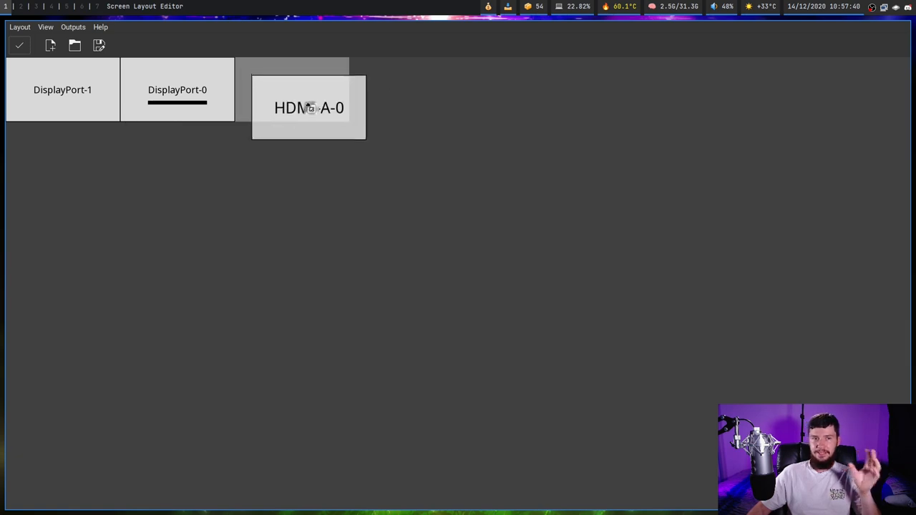
left_click_drag(310, 107, 290, 112)
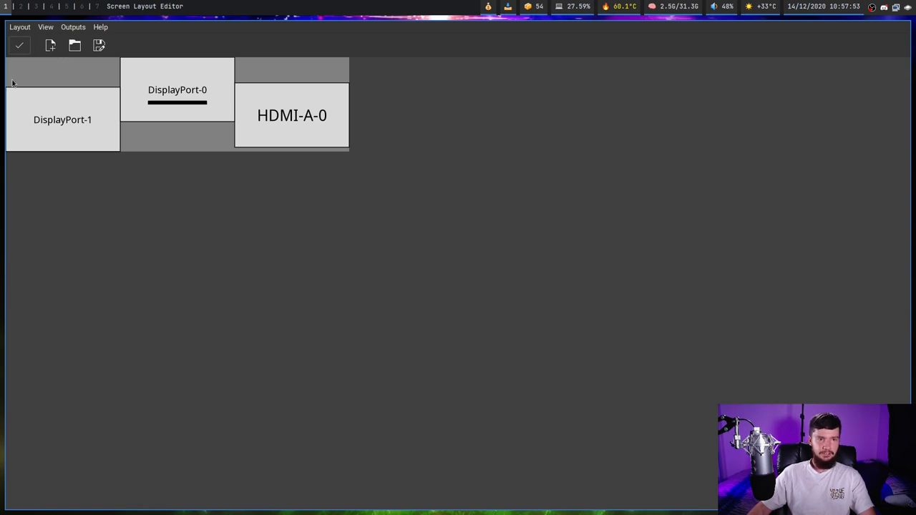
mouse_move(2, 202)
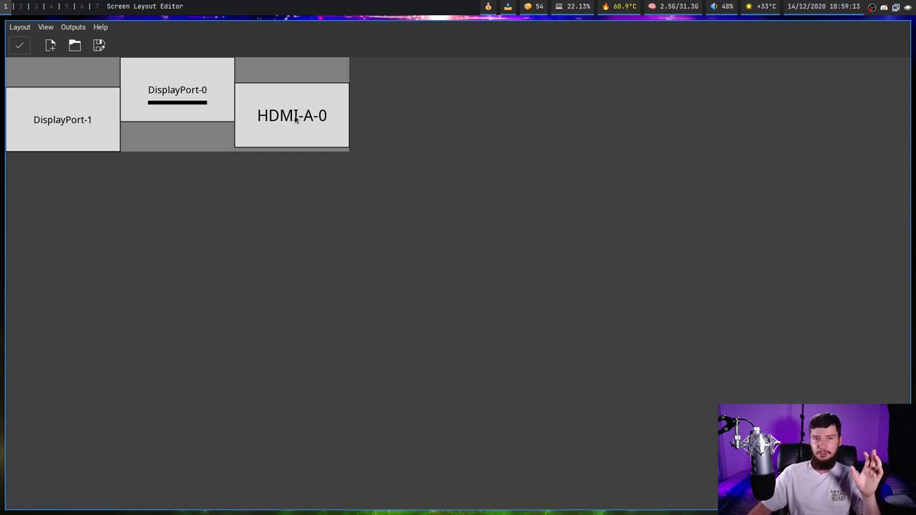
mouse_move(106, 161)
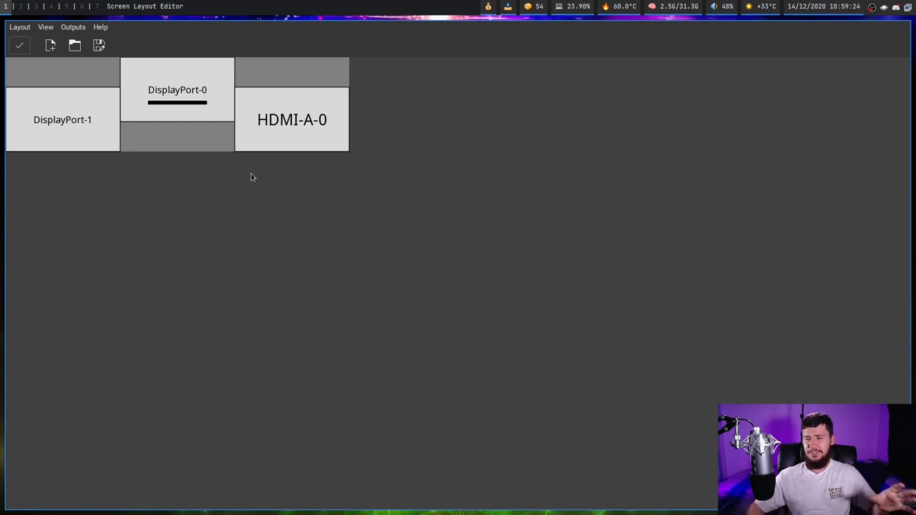
mouse_move(368, 299)
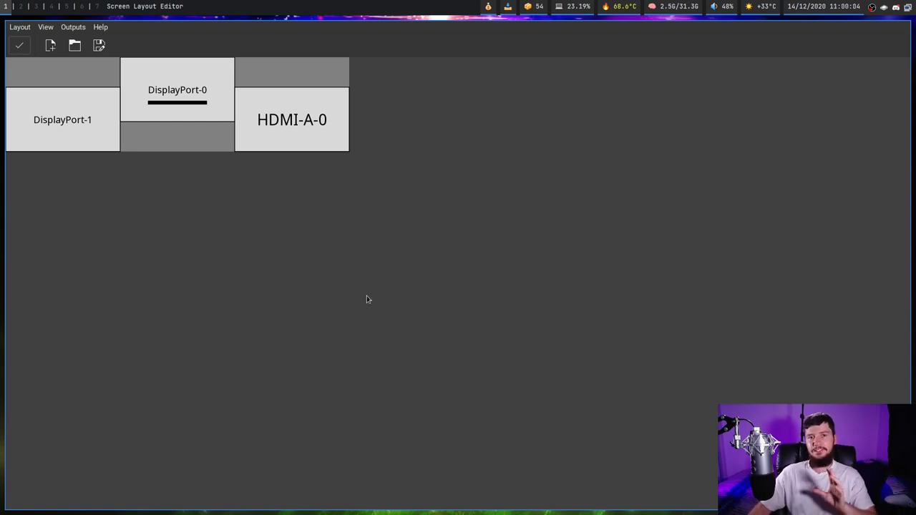
mouse_move(106, 121)
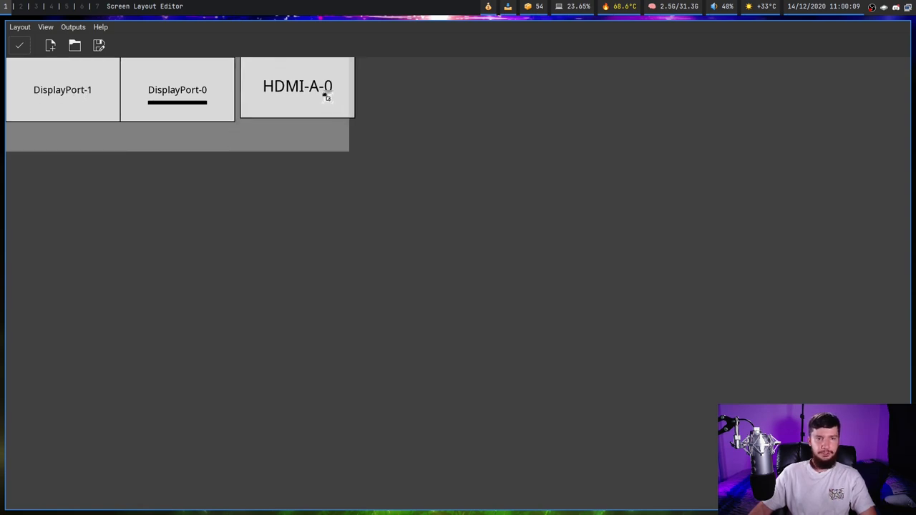
left_click_drag(298, 86, 235, 87)
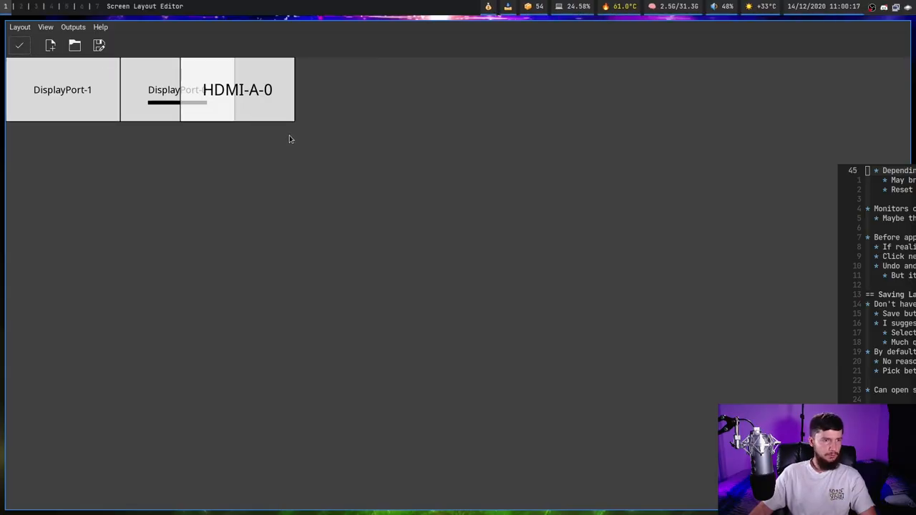
mouse_move(318, 163)
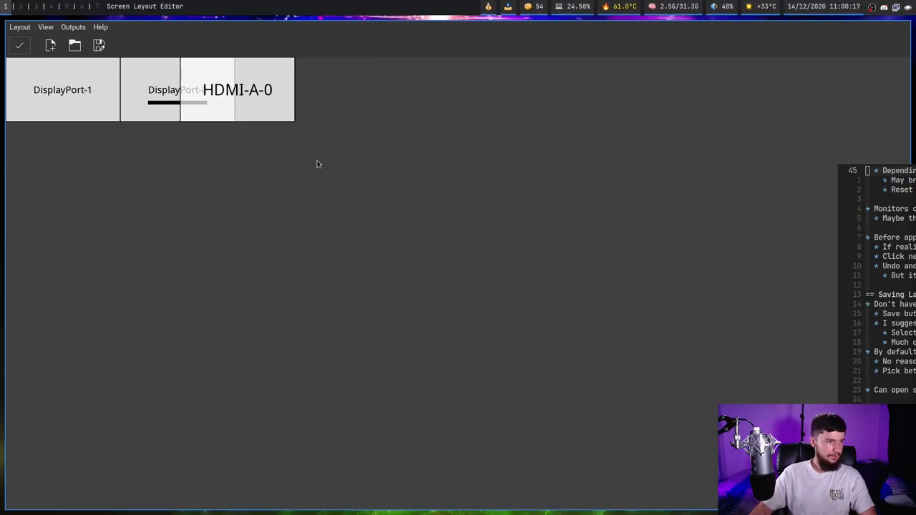
mouse_move(831, 279)
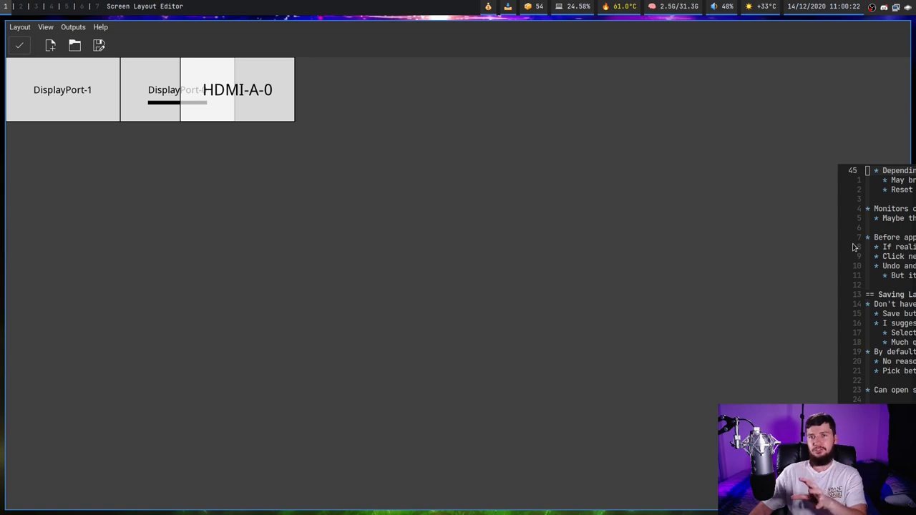
mouse_move(330, 410)
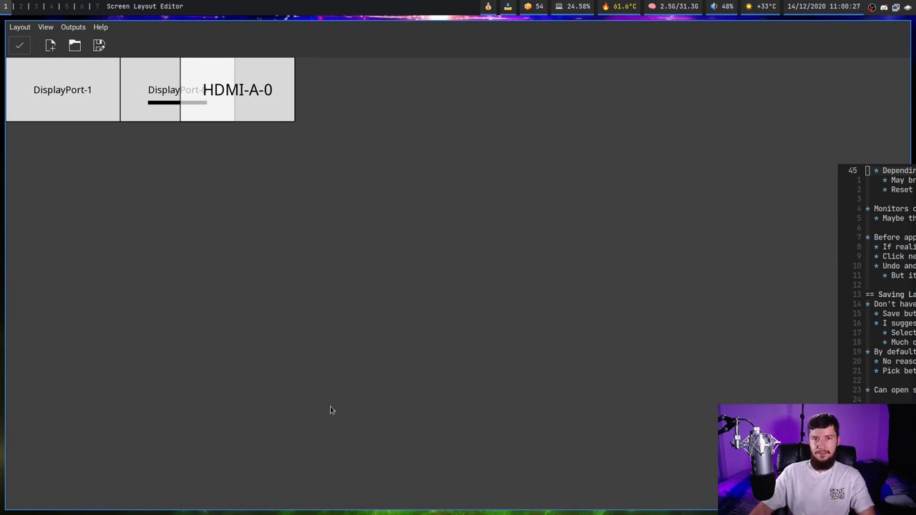
mouse_move(524, 318)
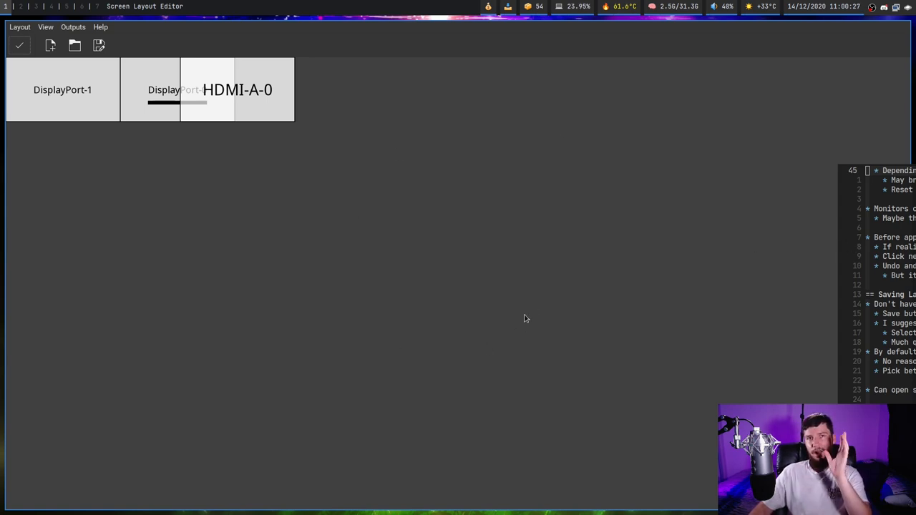
mouse_move(564, 144)
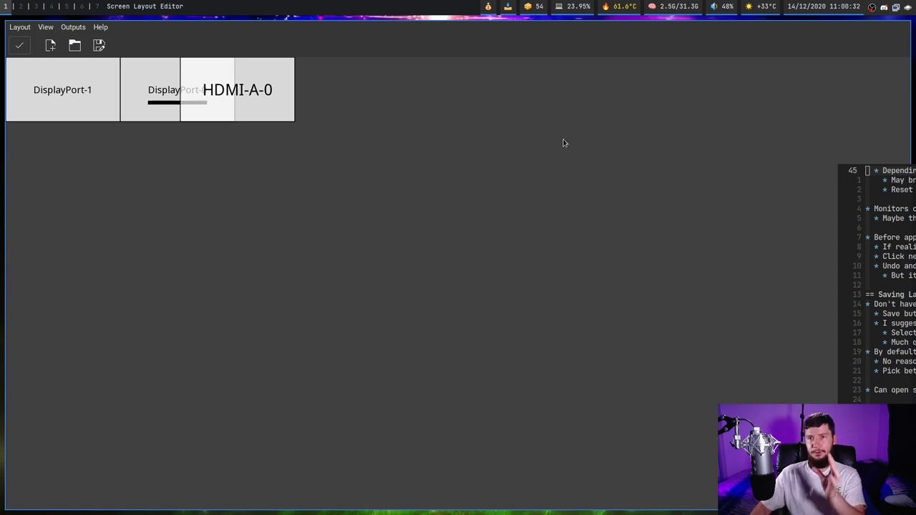
mouse_move(561, 163)
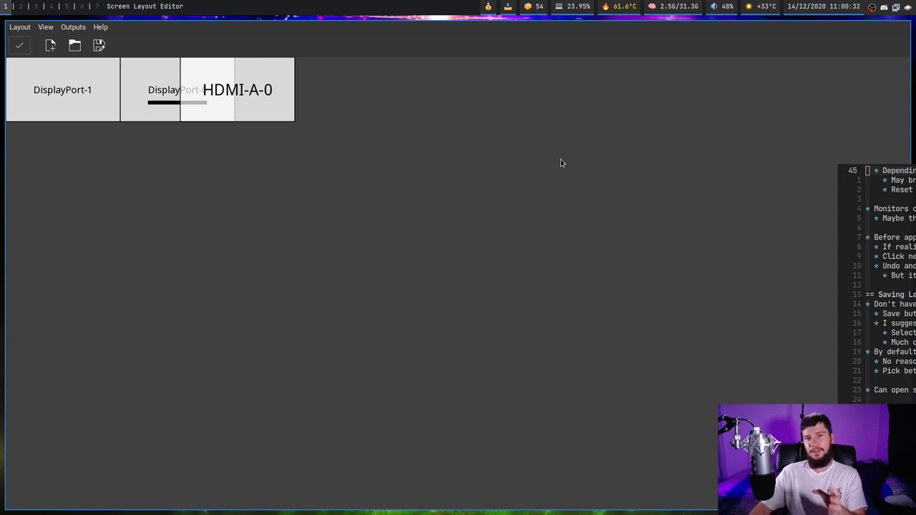
mouse_move(604, 219)
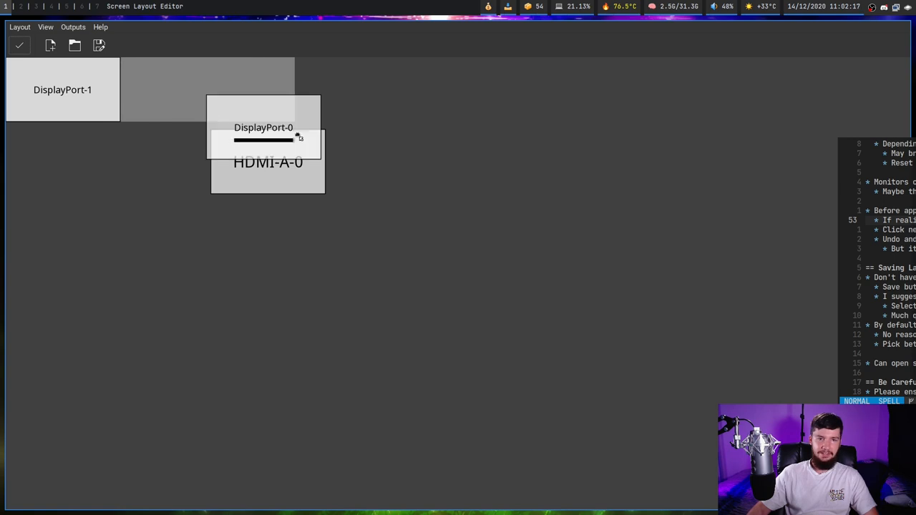
Pull DisplayPort-1 down, reset the arrangement, then move HDMI-A-0 below DisplayPort-0.
left_click_drag(63, 89, 160, 142)
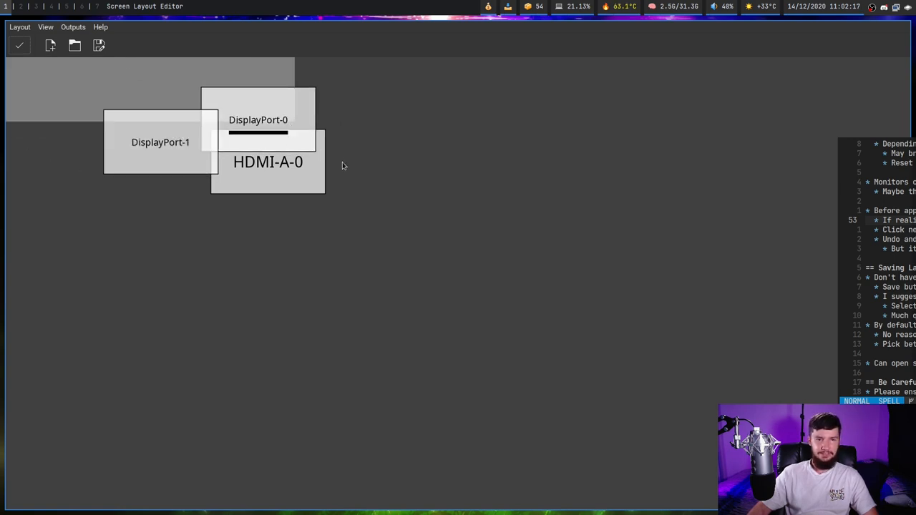
mouse_move(332, 147)
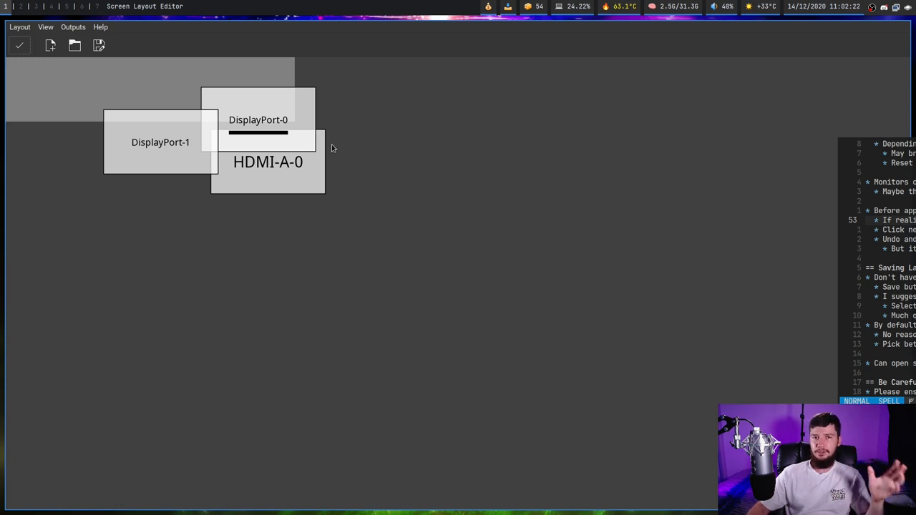
mouse_move(46, 58)
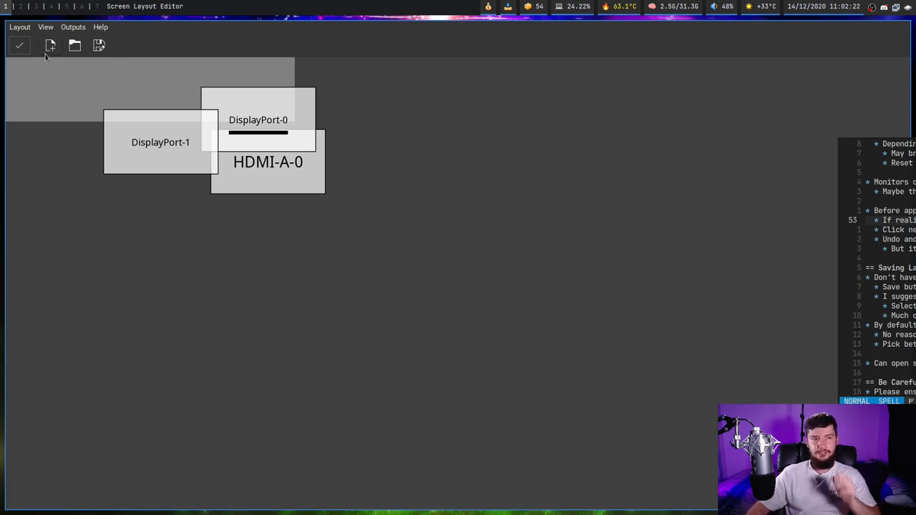
left_click(50, 44)
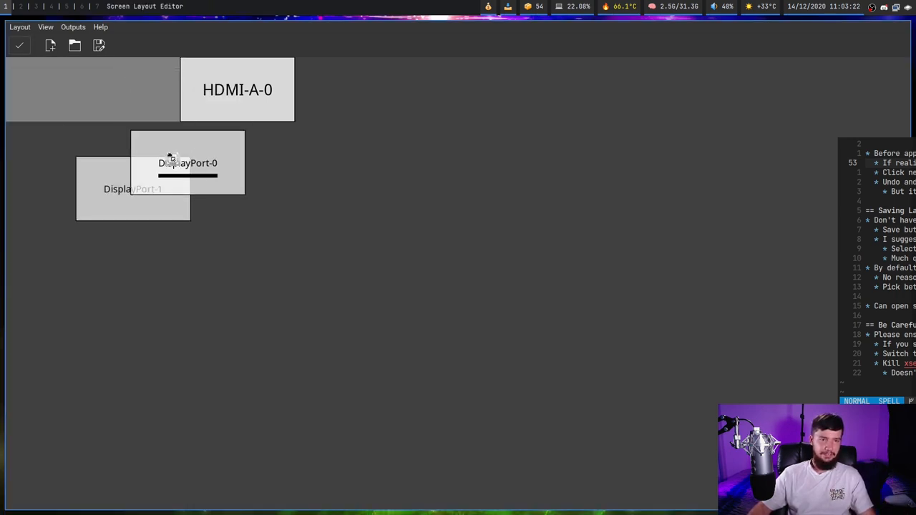
left_click_drag(238, 88, 229, 207)
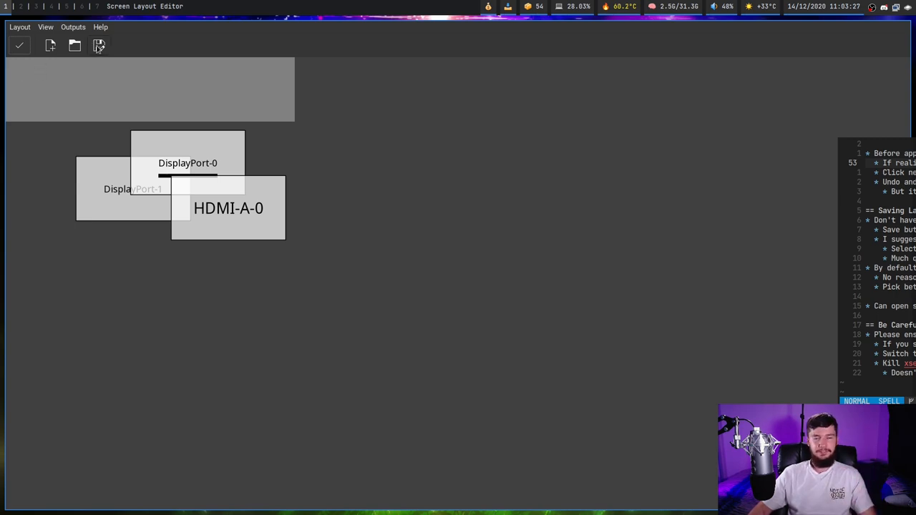
Save the layout as a script named awful in the .screenlayout folder.
left_click(99, 44)
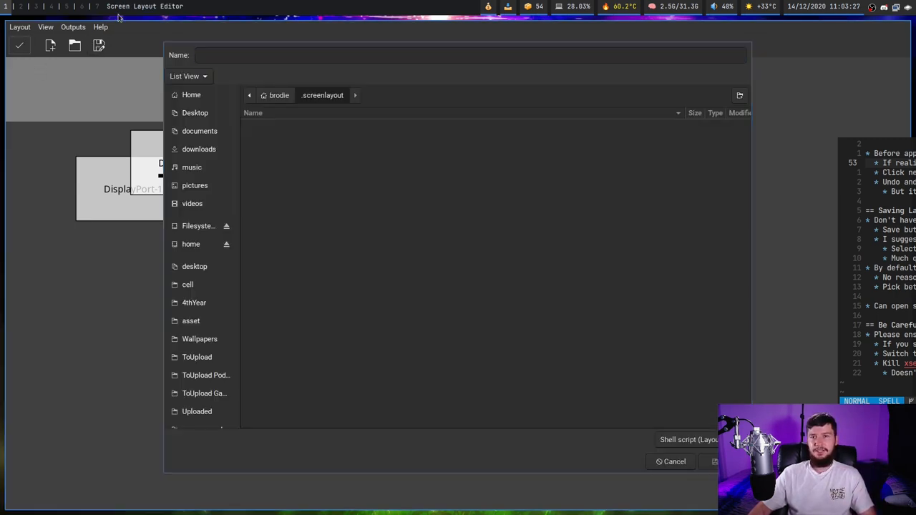
left_click(470, 54)
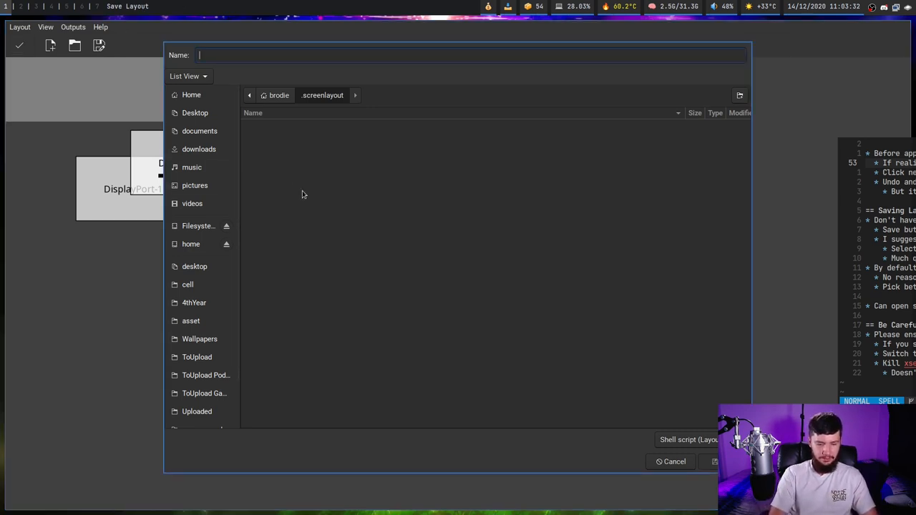
type("awful")
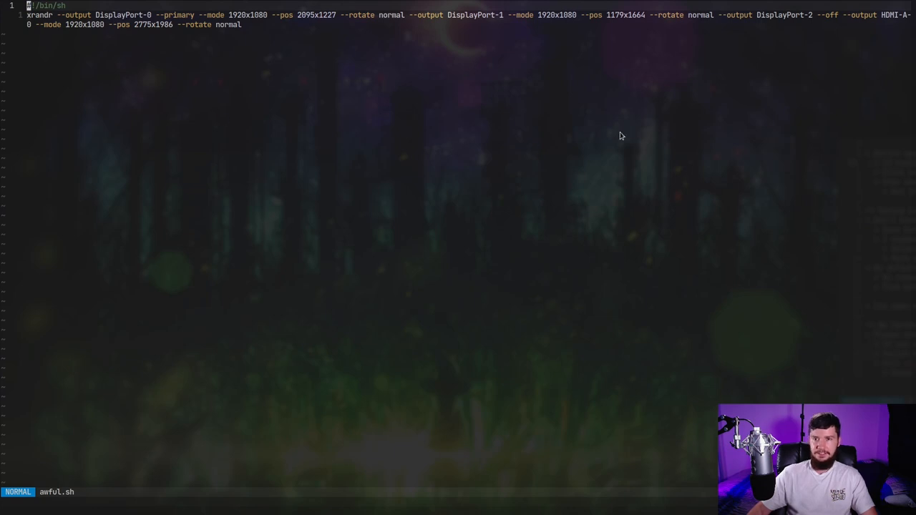
mouse_move(609, 115)
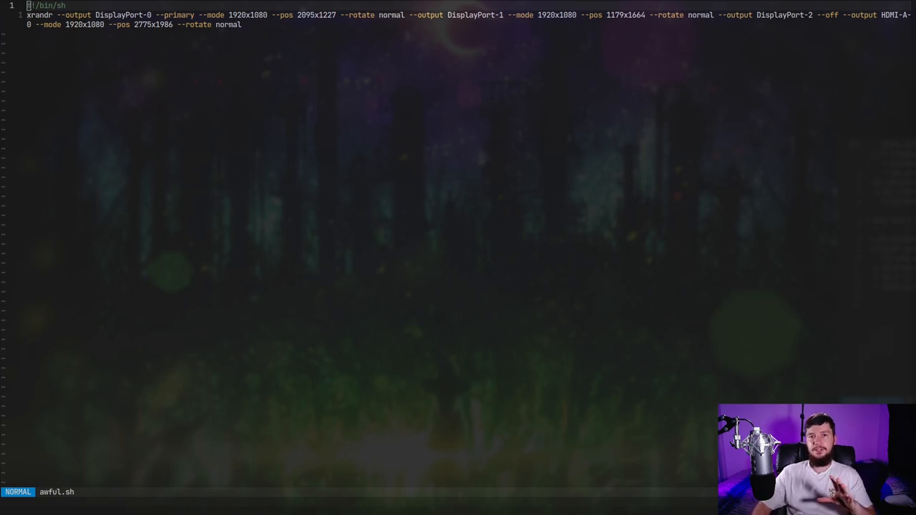
mouse_move(378, 278)
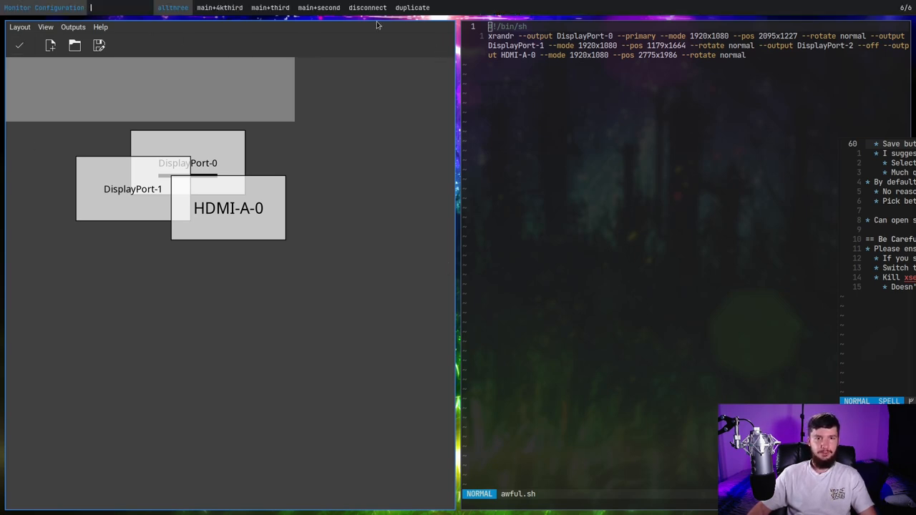
mouse_move(309, 68)
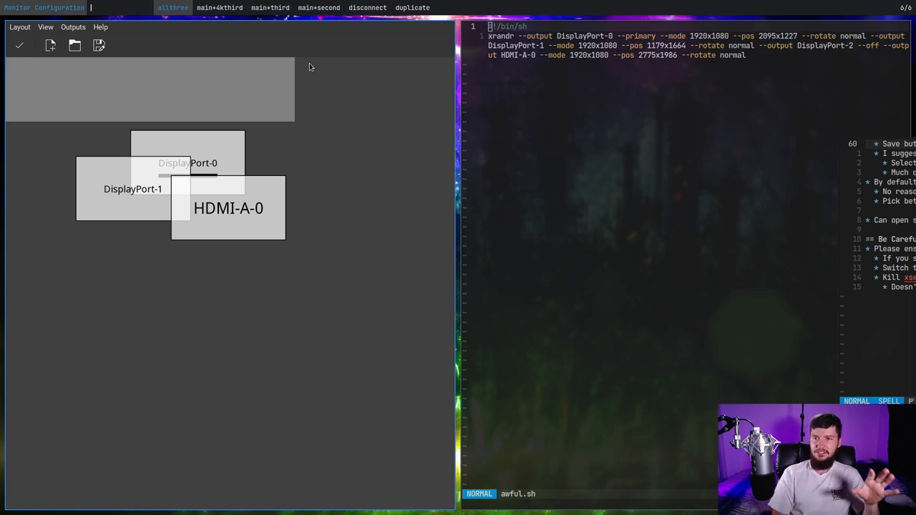
Dismiss the Rofi monitor preset menu and return to ARandR.
left_click(367, 8)
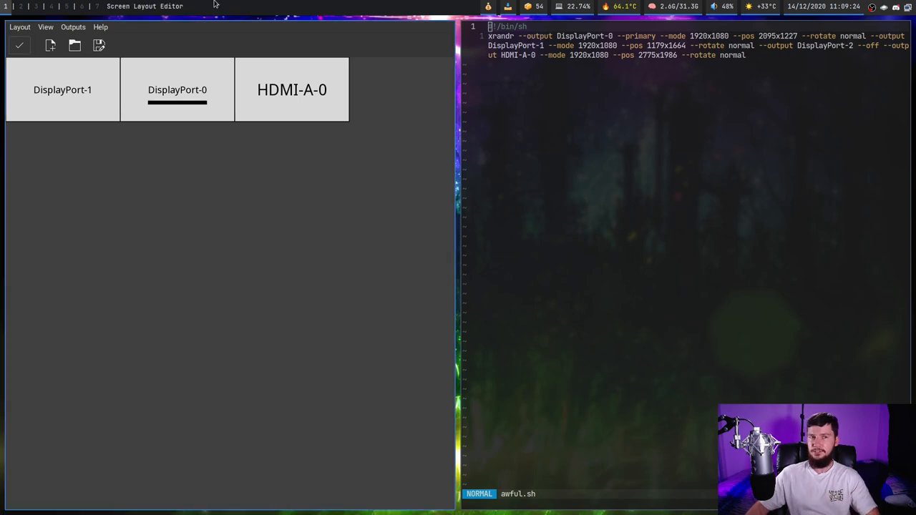
mouse_move(320, 152)
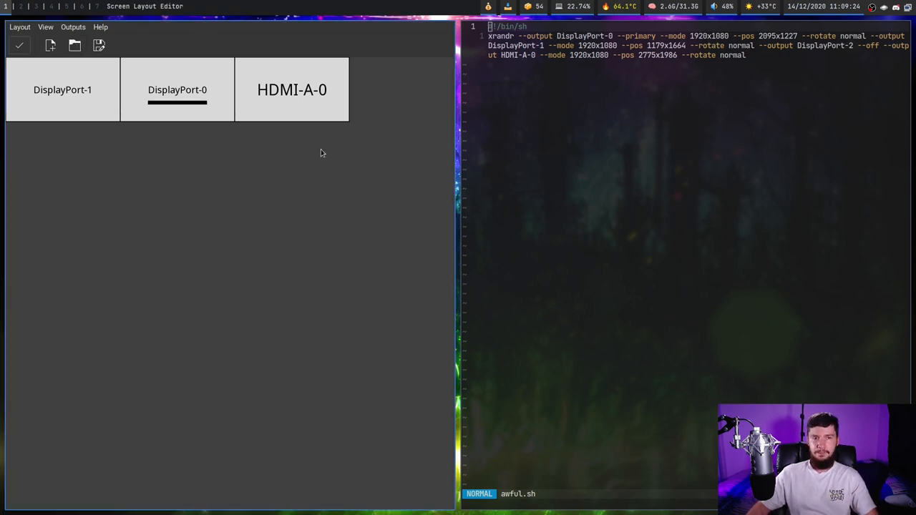
Reload the awful layout and drag its monitors into a new overlapping arrangement.
left_click(74, 44)
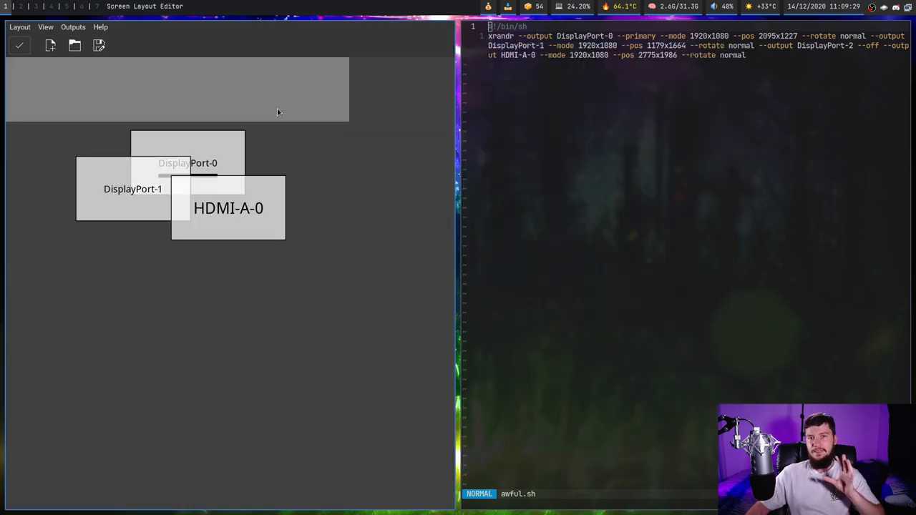
left_click_drag(188, 155, 161, 122)
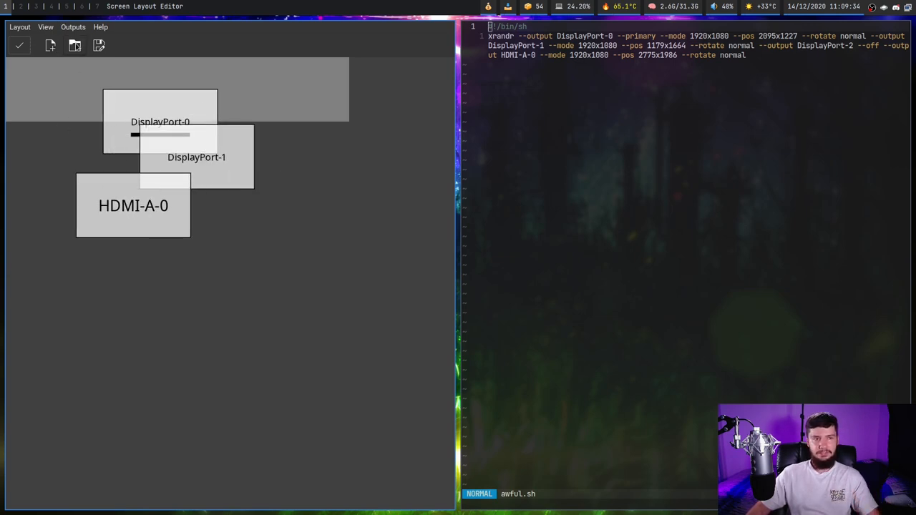
Re-save the modified layout over the existing awful.sh script.
left_click(74, 45)
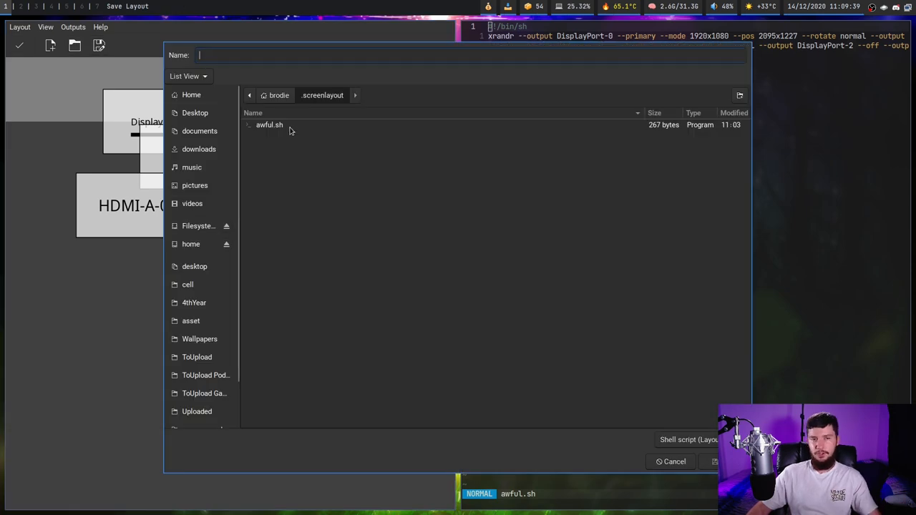
left_click(713, 461)
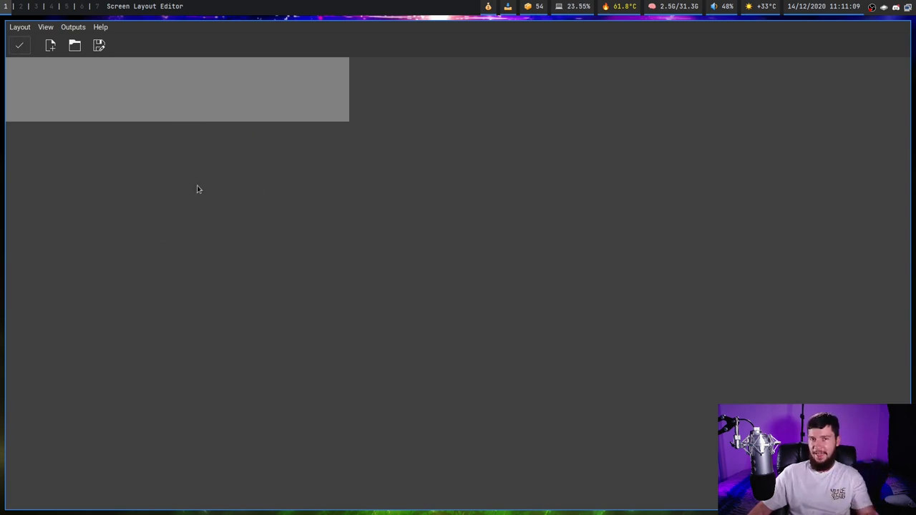
mouse_move(123, 119)
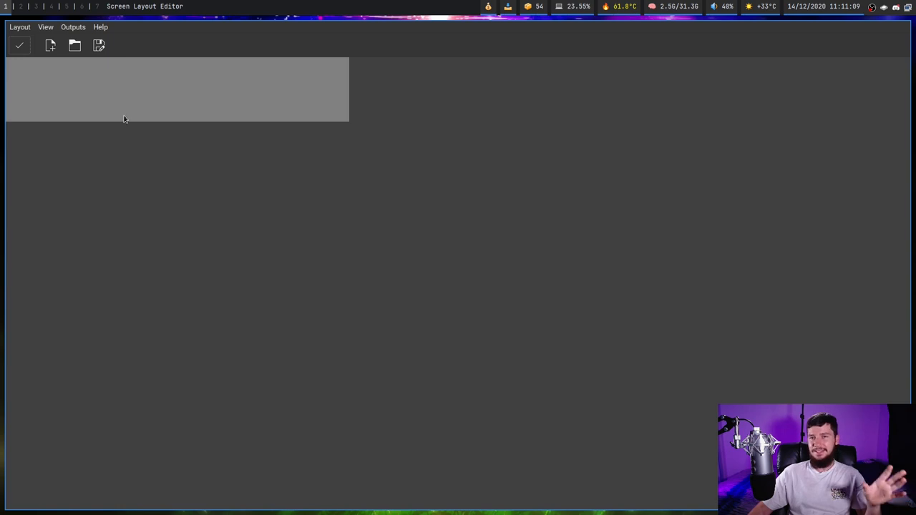
mouse_move(129, 131)
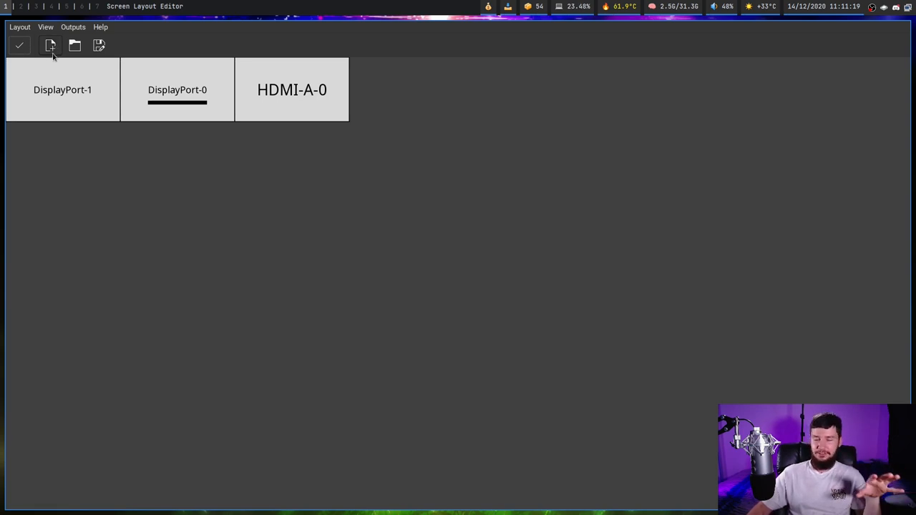
mouse_move(43, 89)
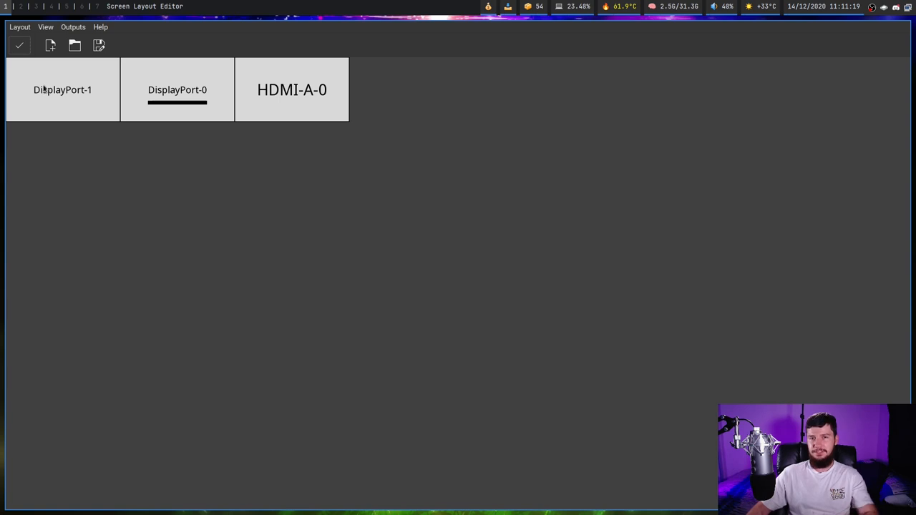